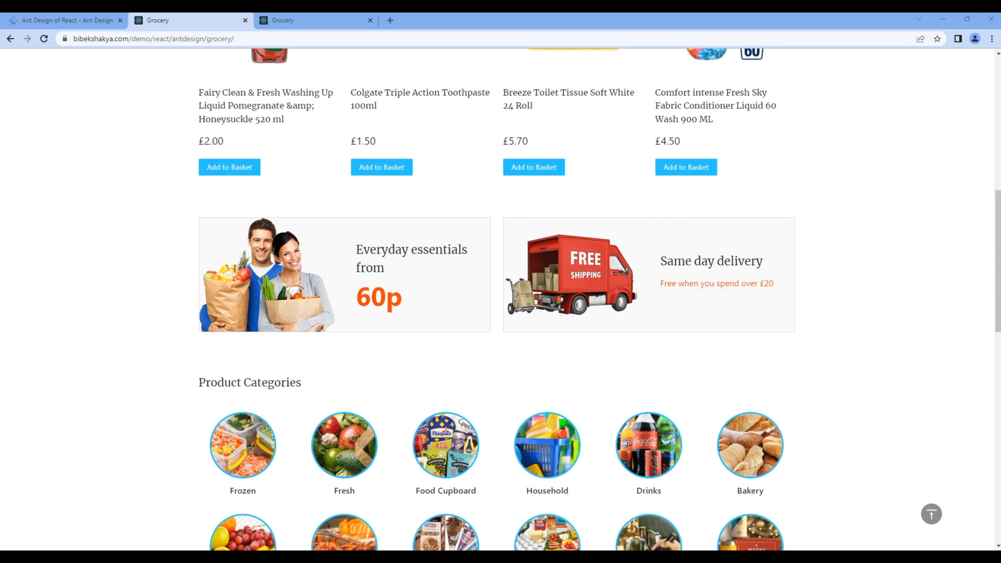
mouse_move(84, 280)
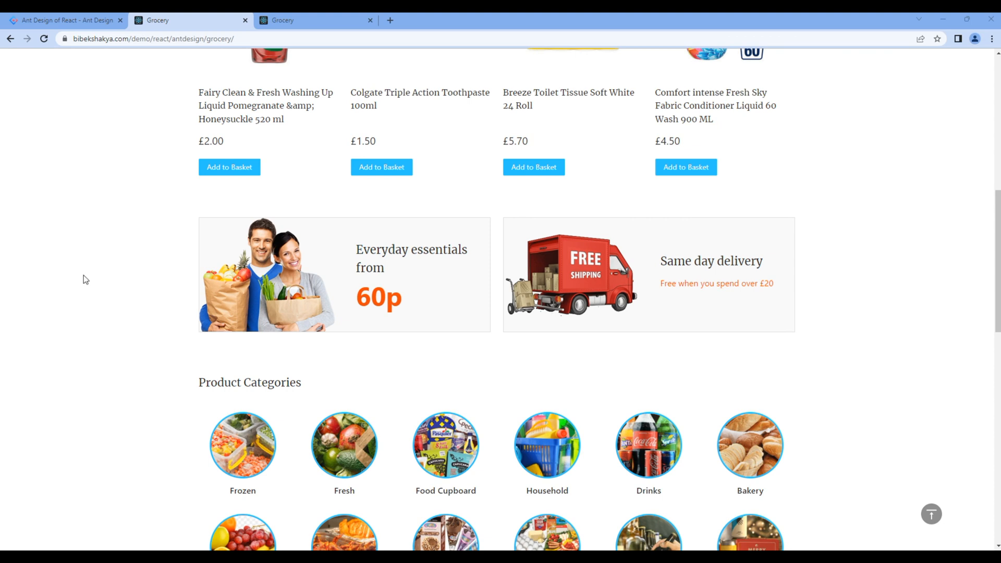
mouse_move(104, 311)
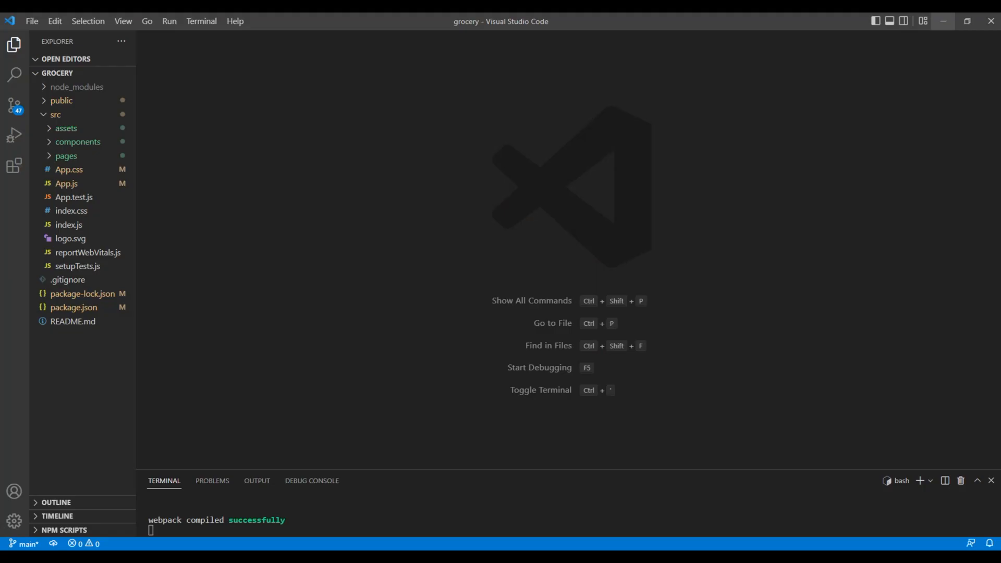
Create a new information.js file inside src/components/home
left_click(79, 140)
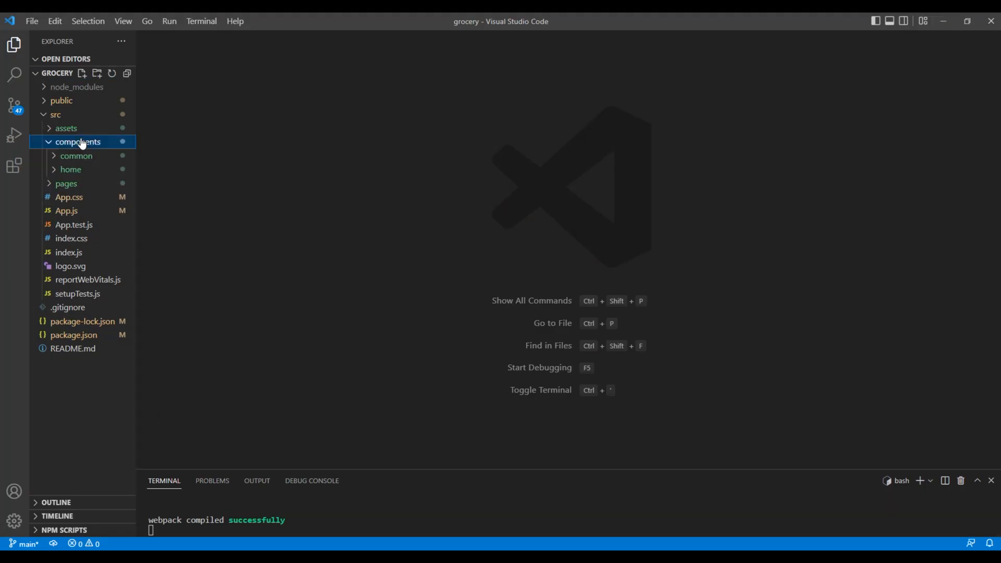
left_click(70, 168)
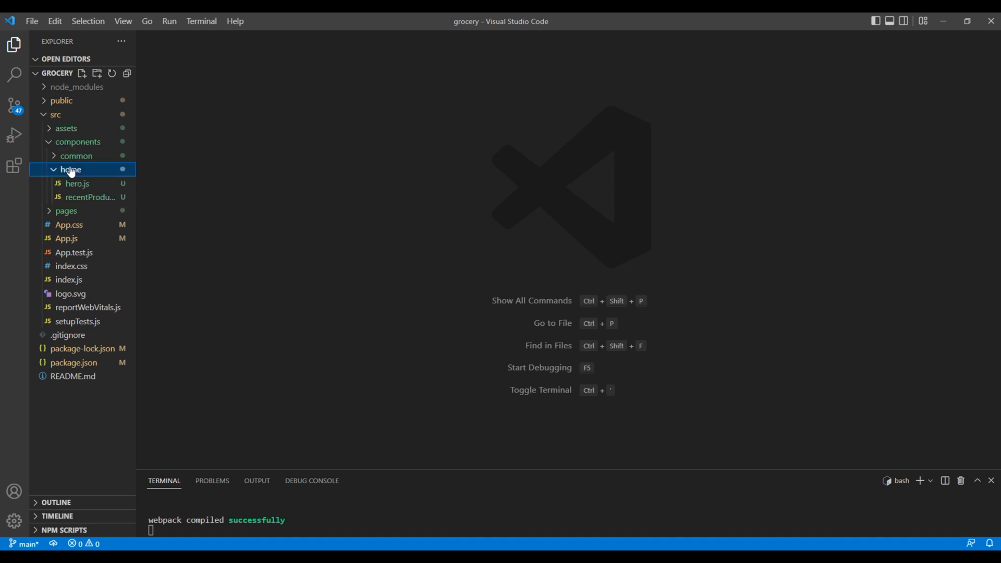
left_click(82, 73)
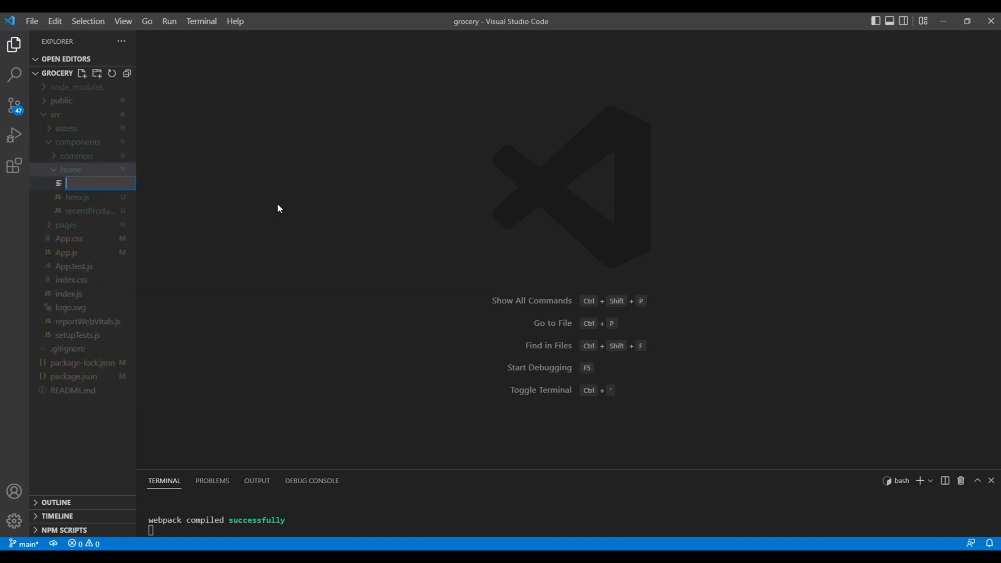
type("informati")
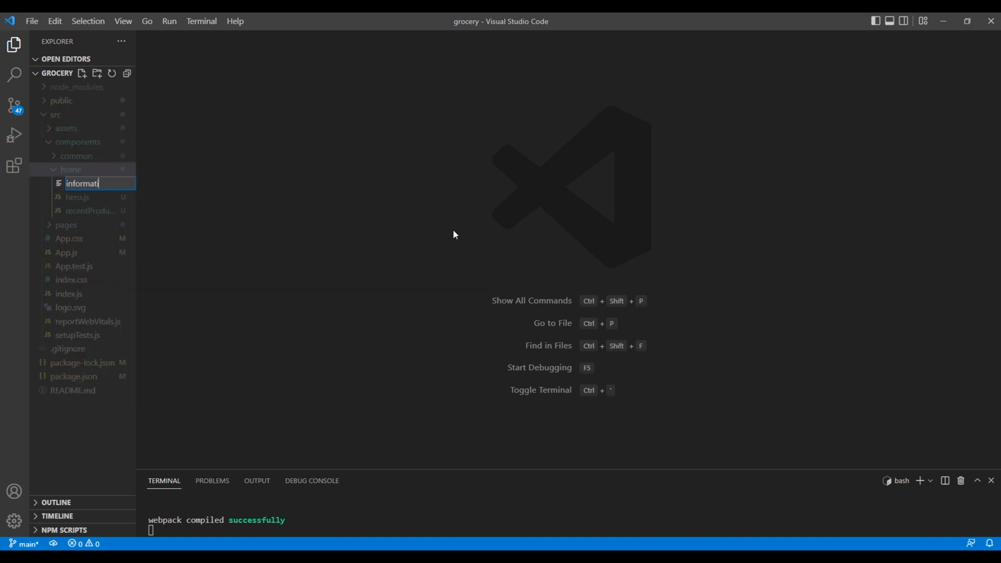
key("Enter")
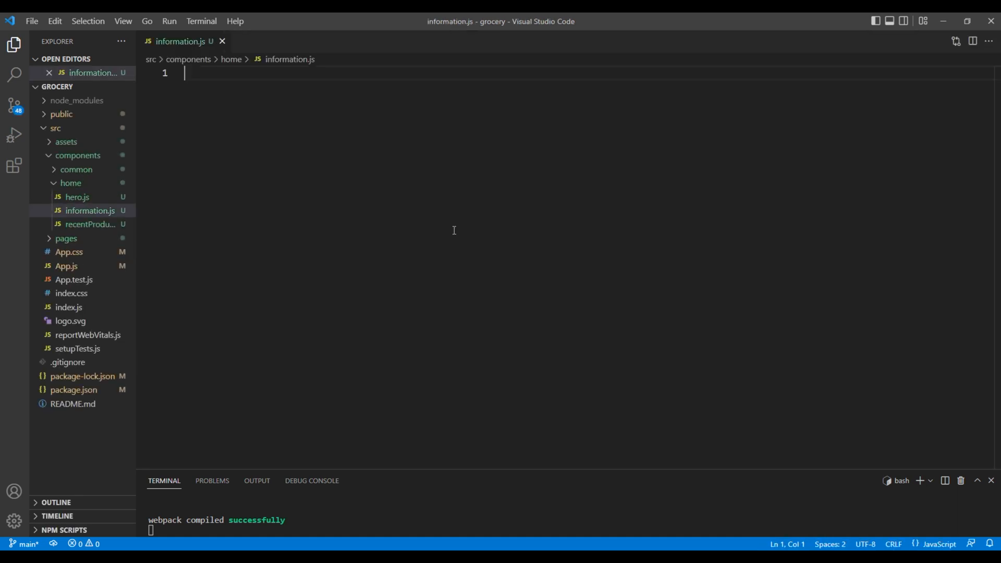
Write function Information returning <div>Information</div> and export it as default
type("function")
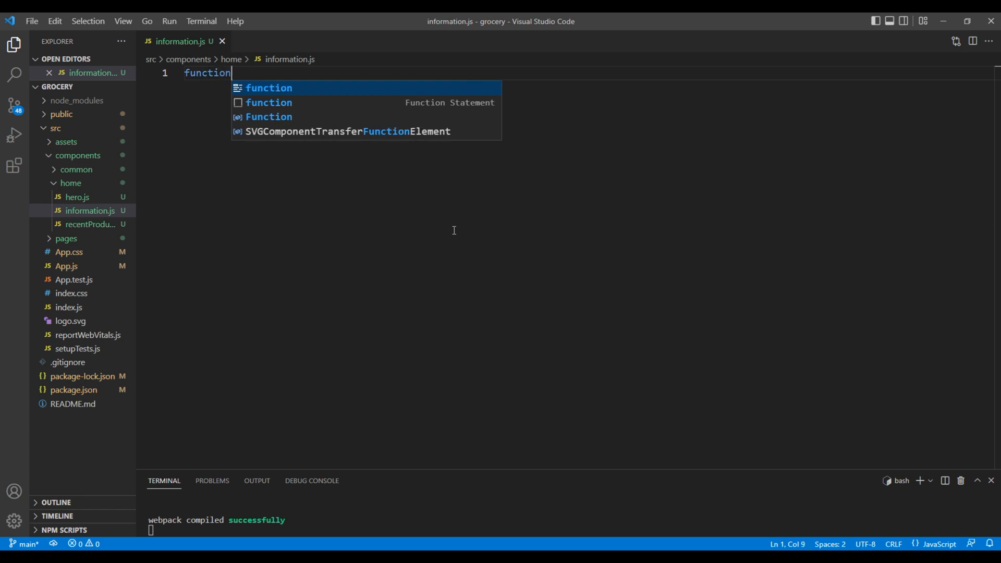
type("Information")
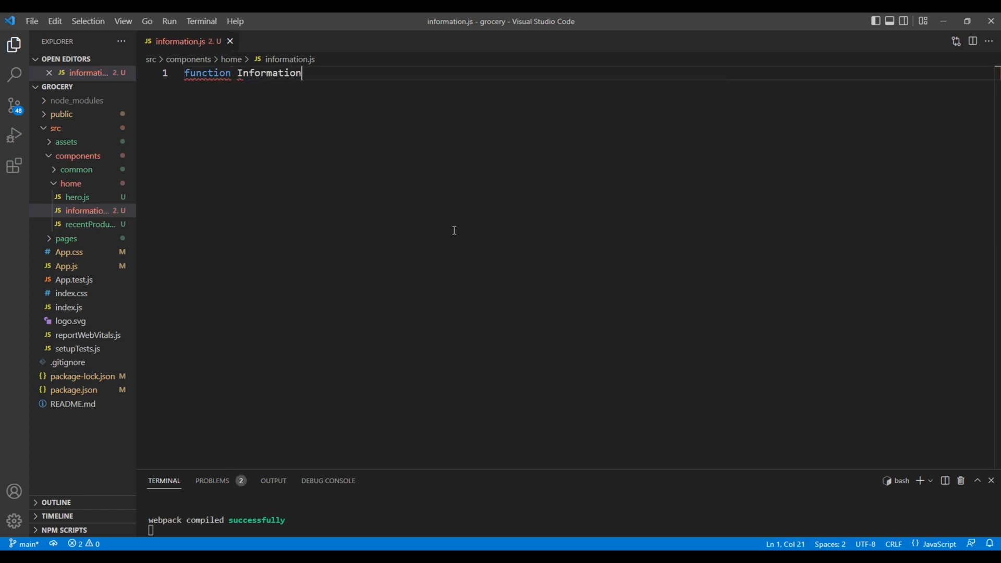
type("() {")
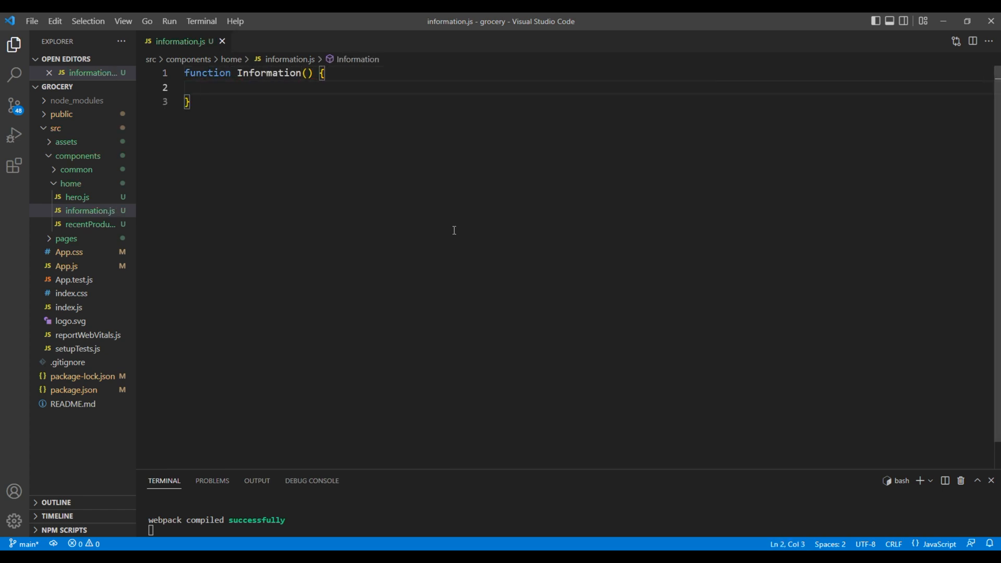
type("return")
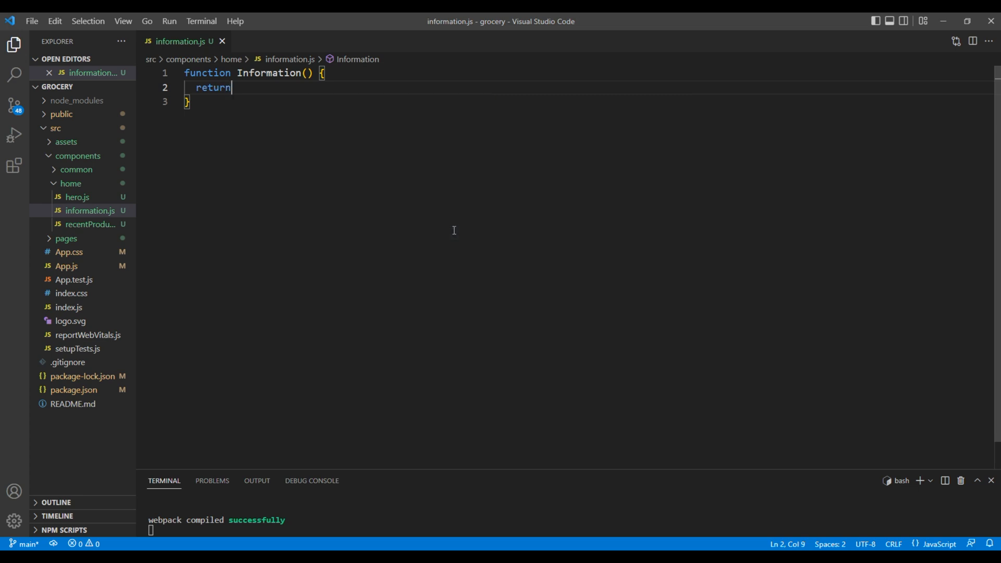
type("(")
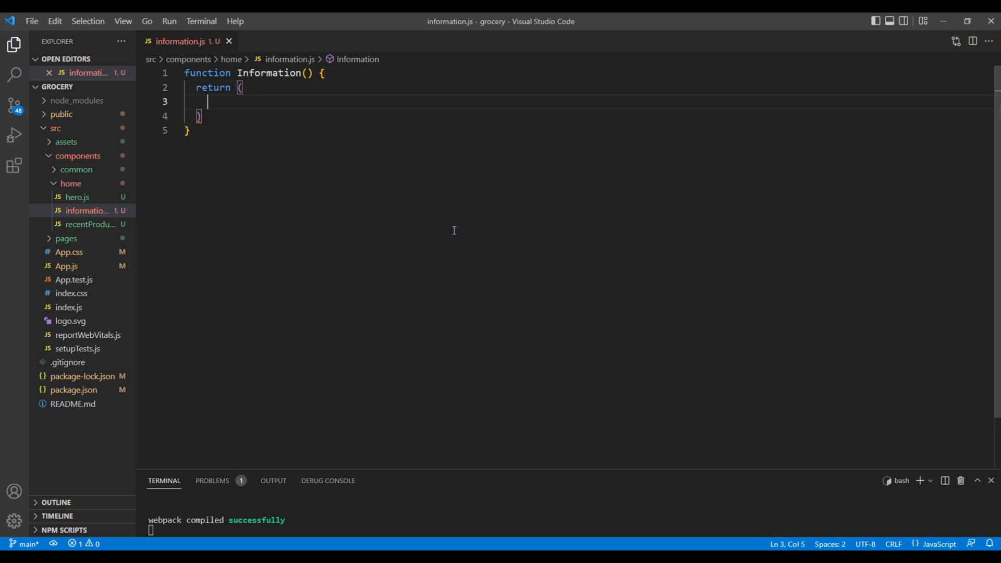
type("<div></div>")
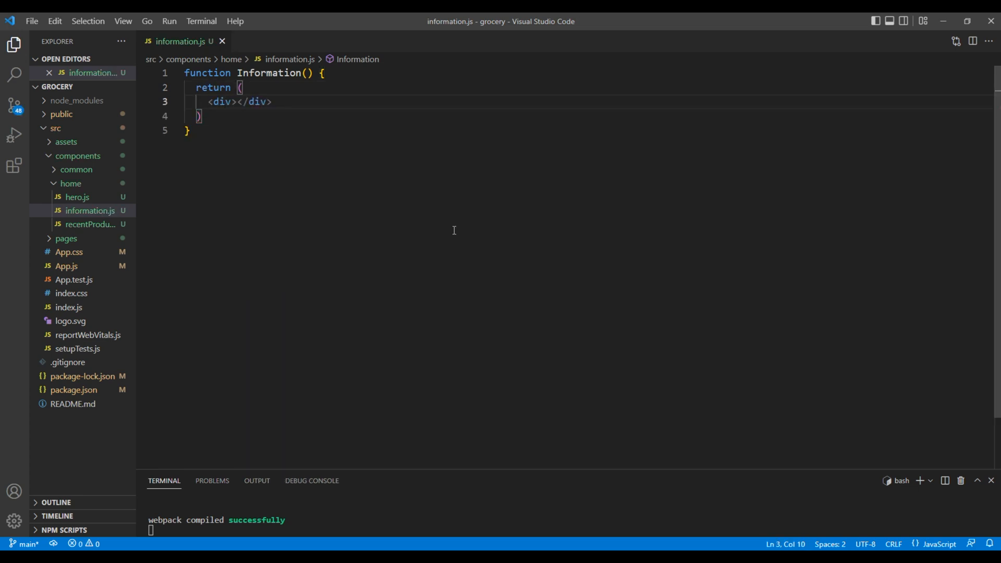
type("Info")
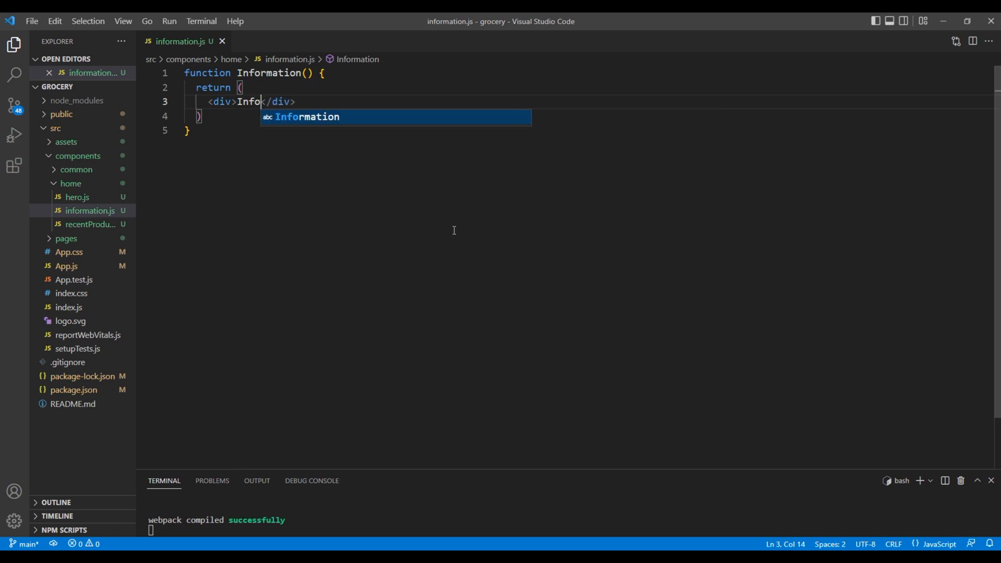
key("Tab")
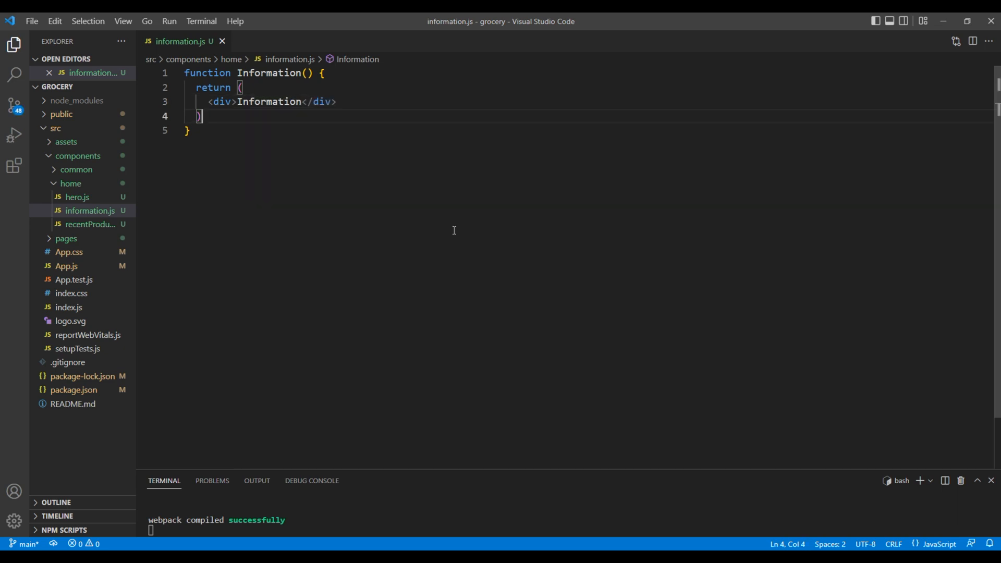
type("export default")
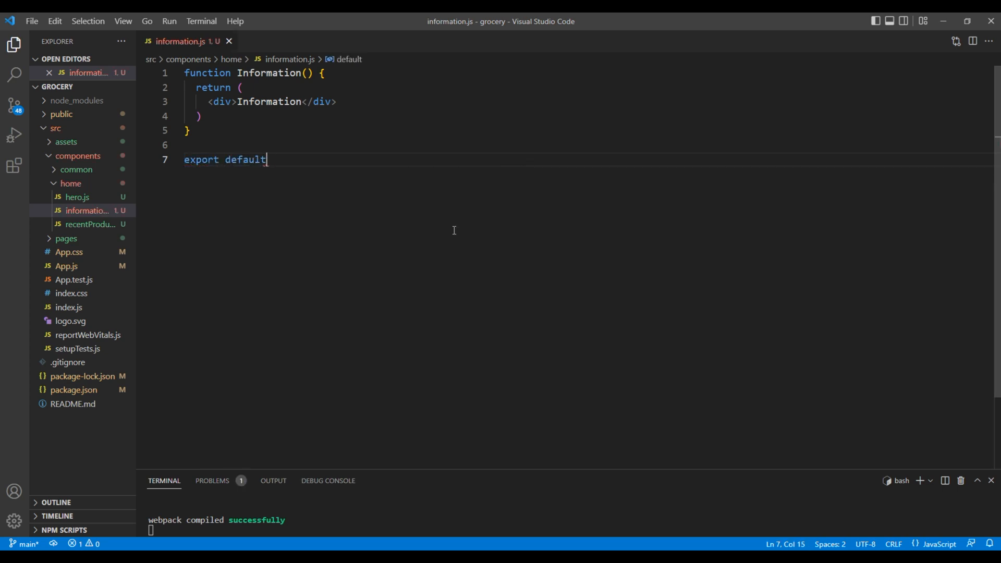
type("Information")
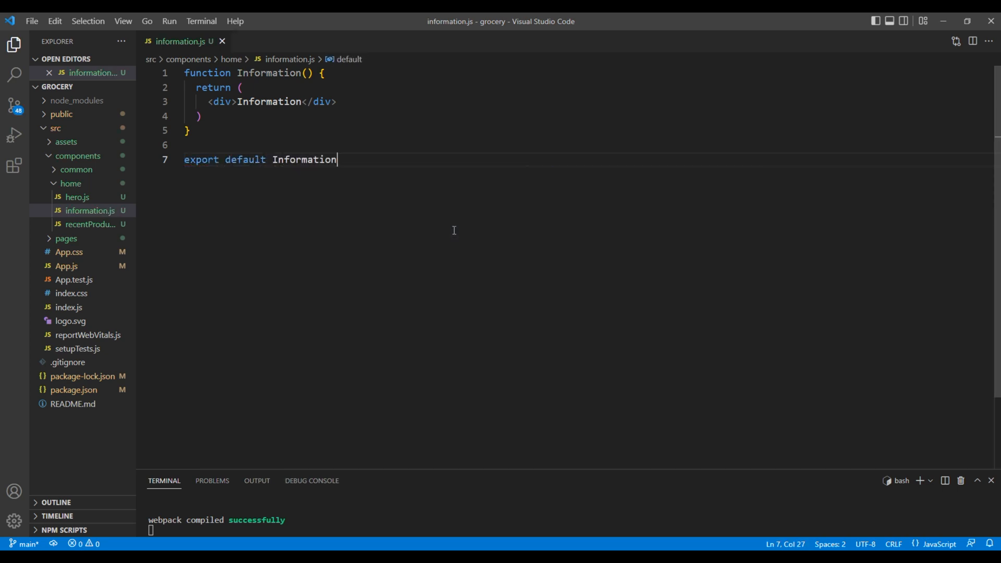
type(";")
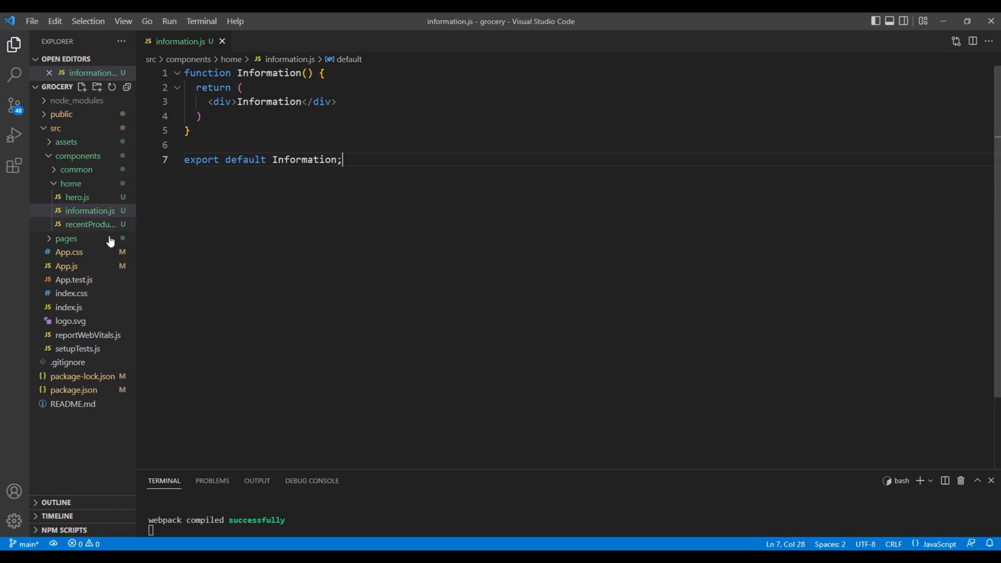
Add import Information from '../components/home/information' to home.js
left_click(66, 238)
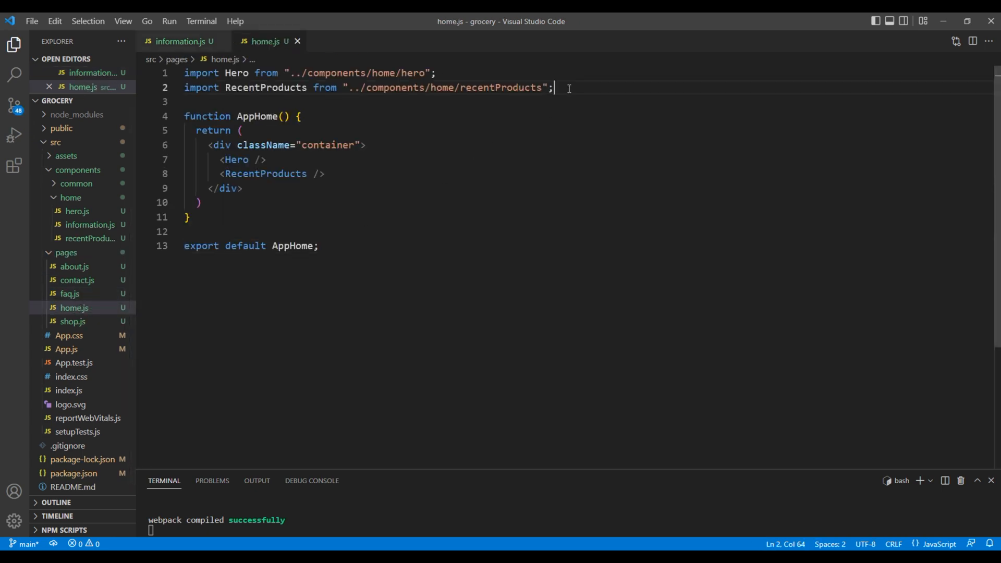
type("impo")
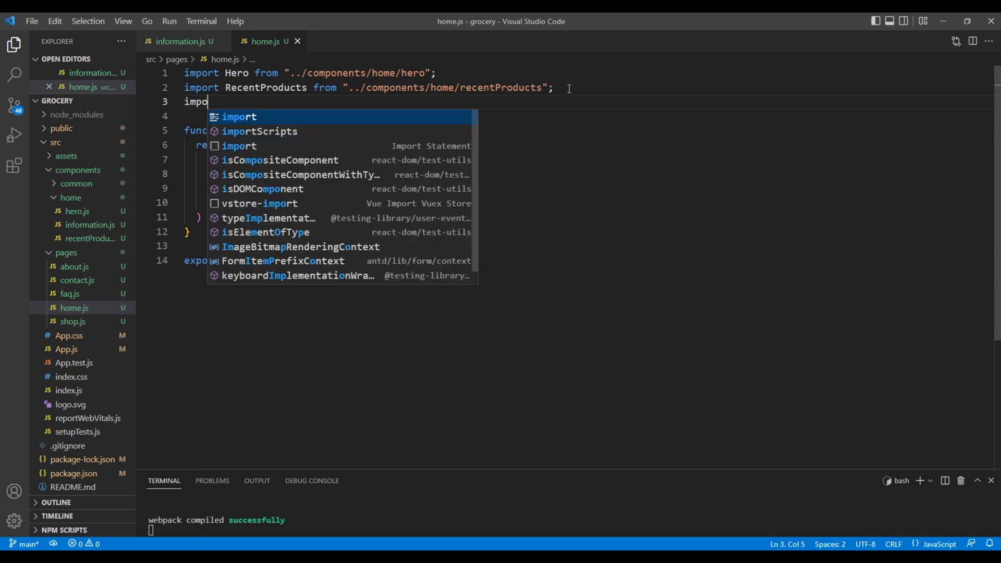
type("rt In")
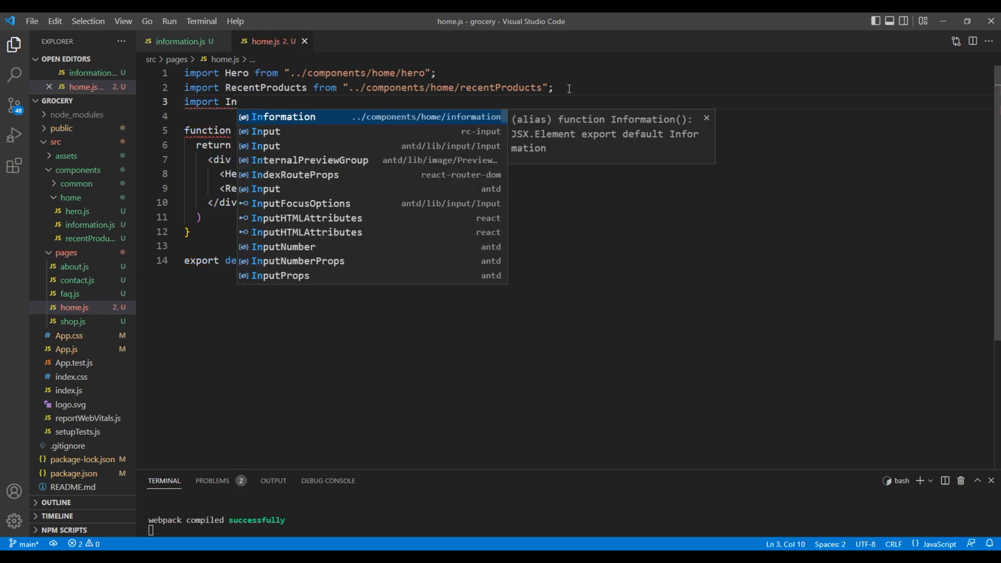
key("Enter")
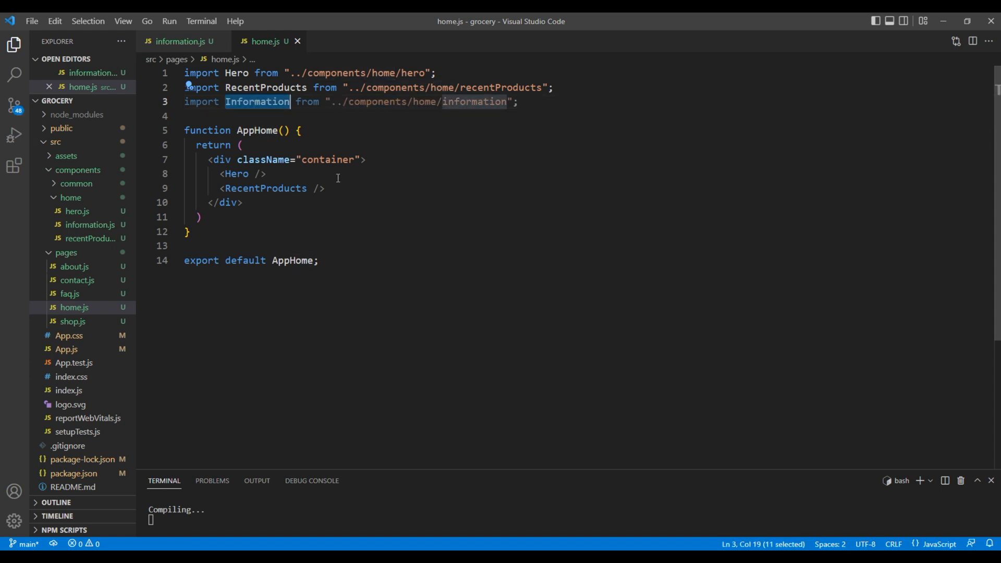
Render <Information /> right after <RecentProducts /> on the home page
left_click(325, 188)
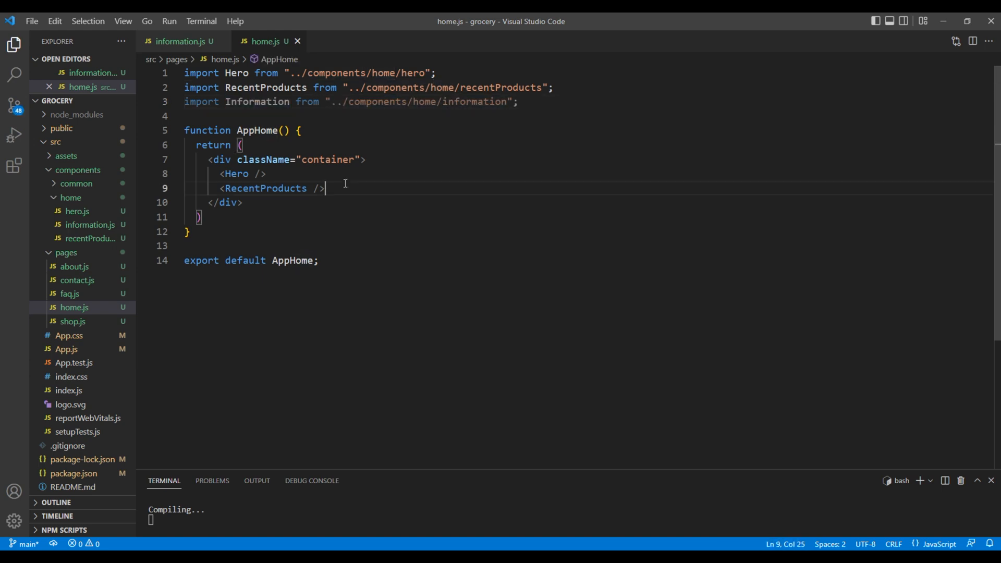
type("<Information /")
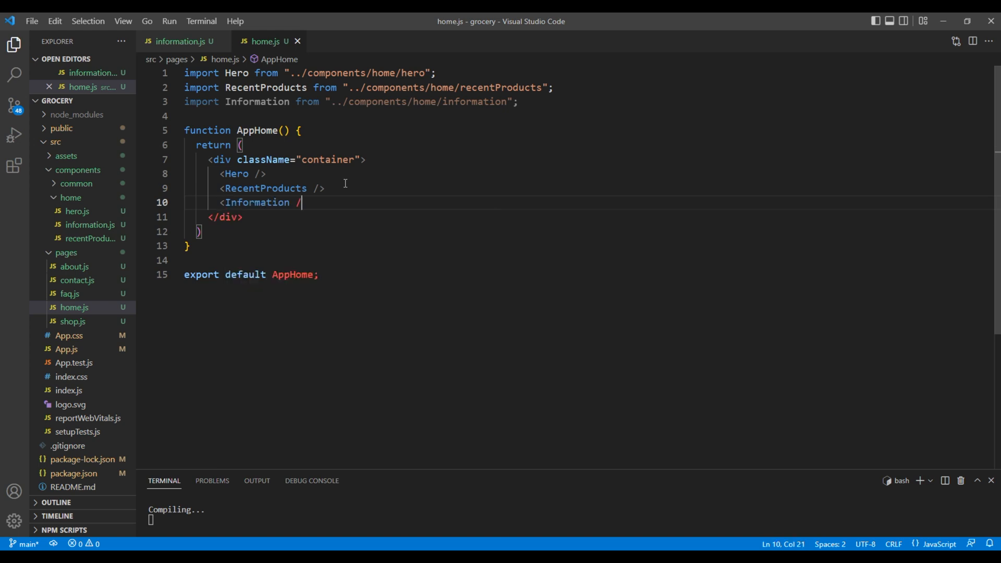
type(">")
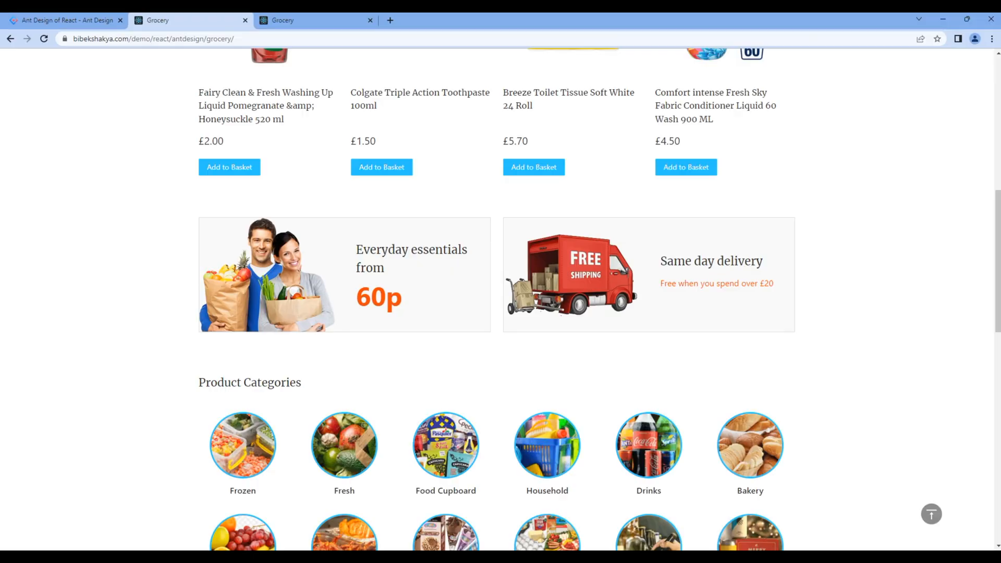
left_click(312, 19)
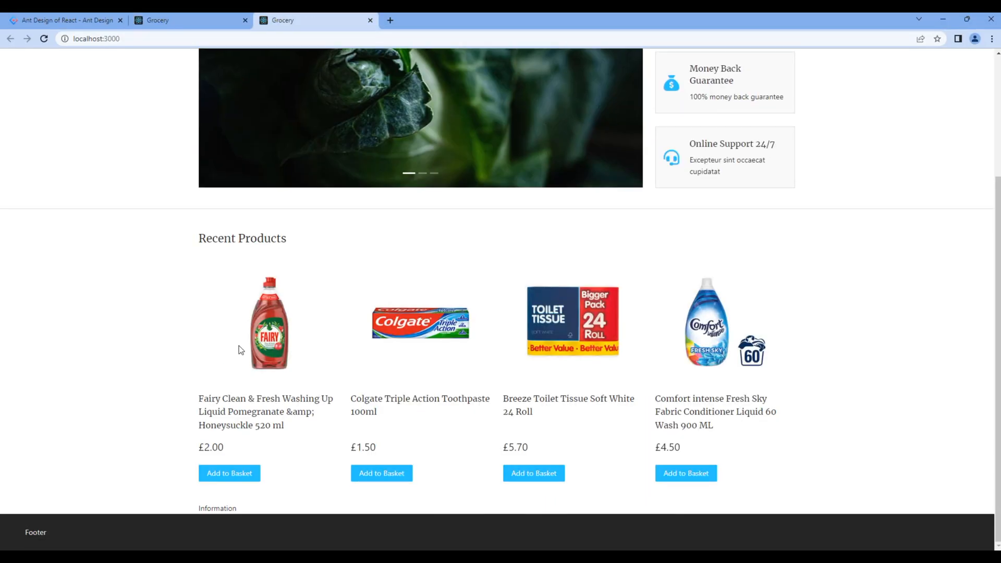
double_click(217, 508)
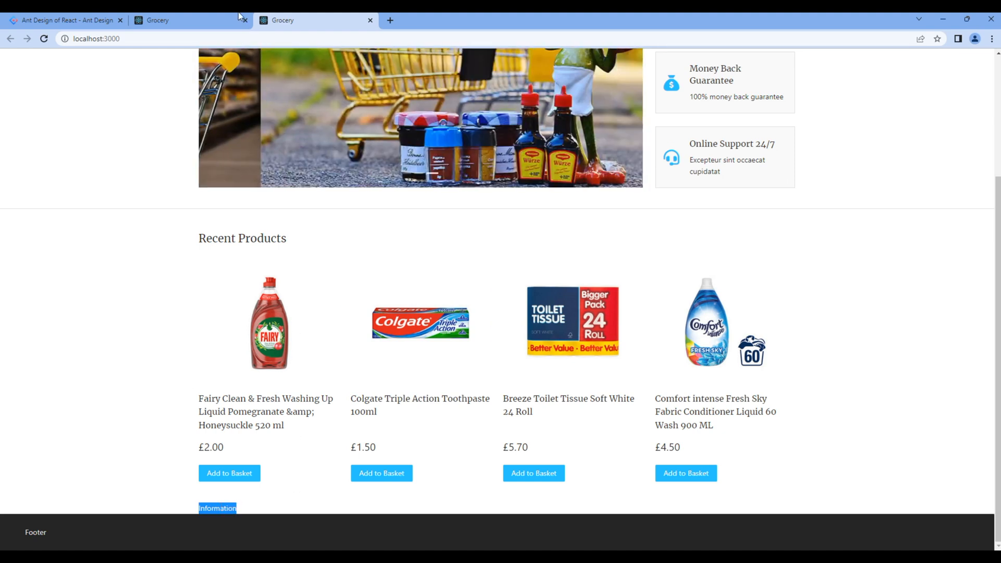
scroll("down", 3)
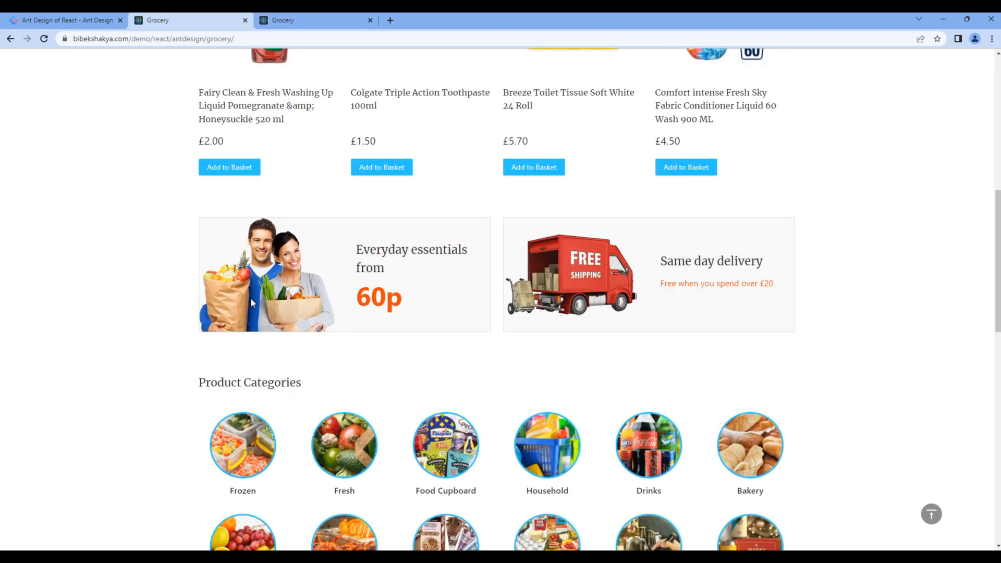
mouse_move(576, 272)
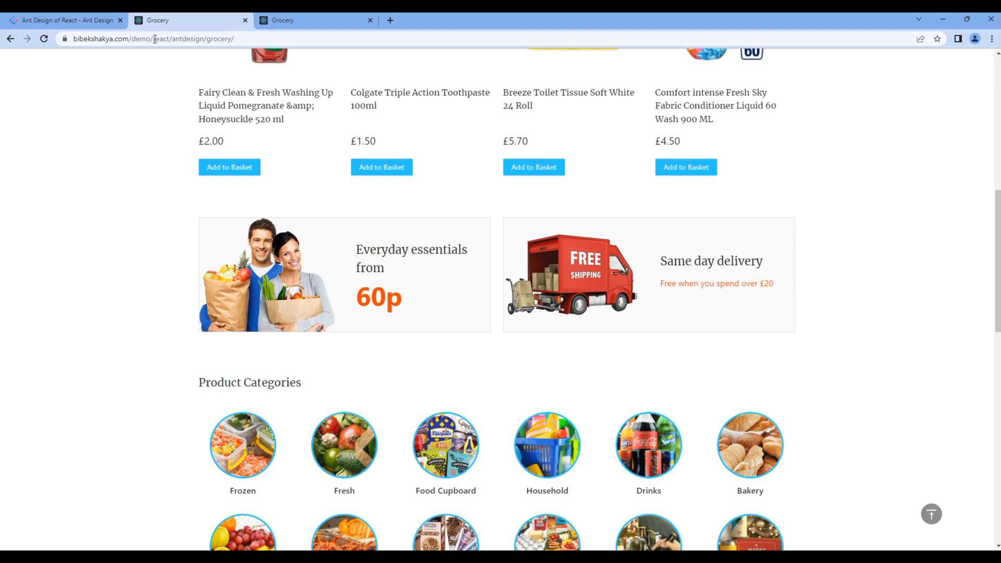
Navigate Ant Design docs to Grid's Responsive demo and expand its source code
left_click(63, 20)
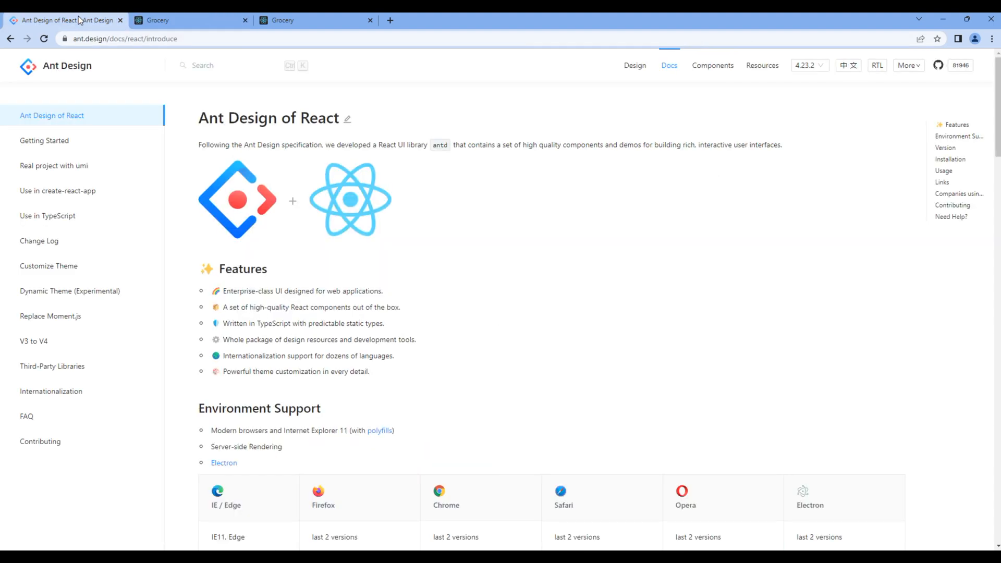
left_click(712, 65)
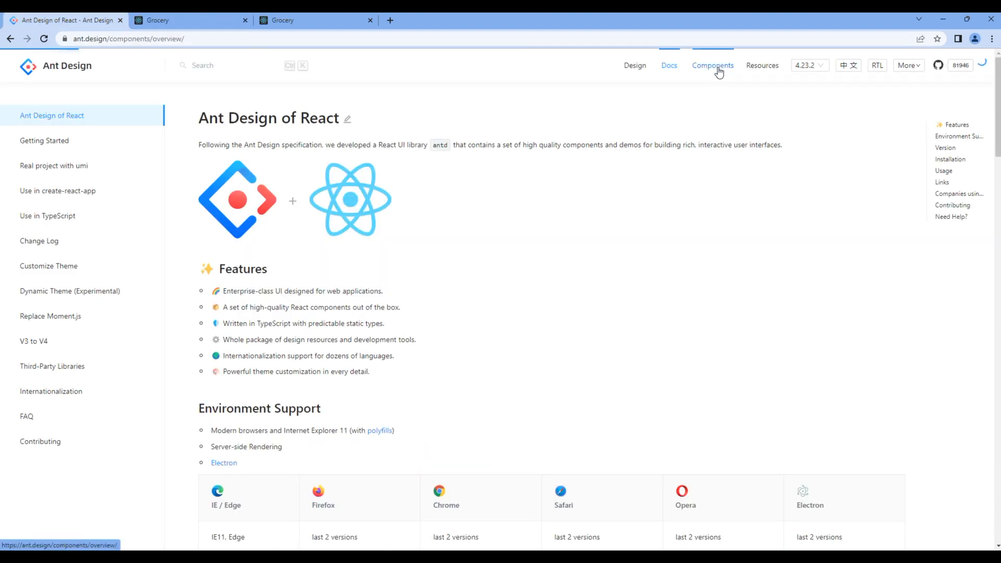
left_click(712, 64)
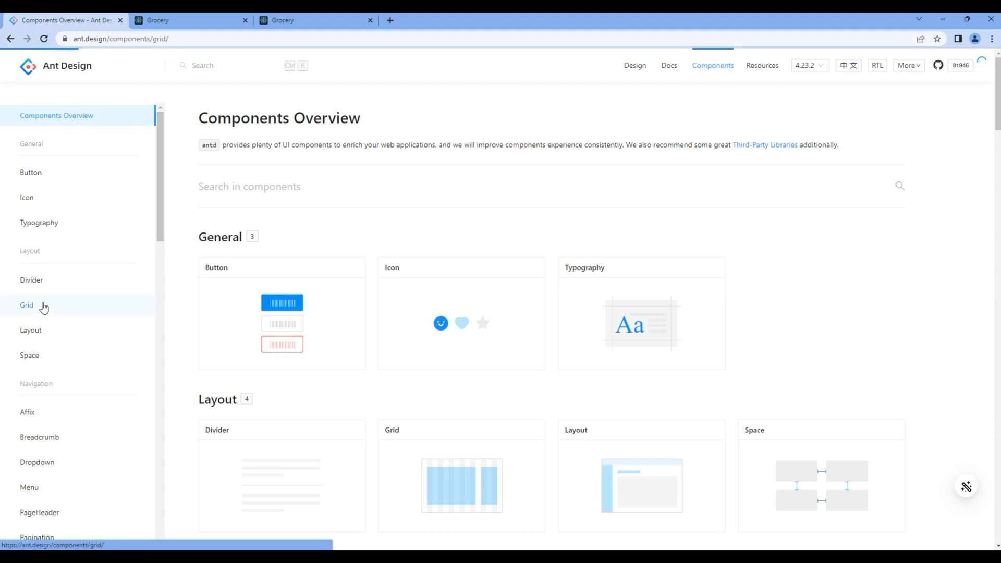
left_click(27, 306)
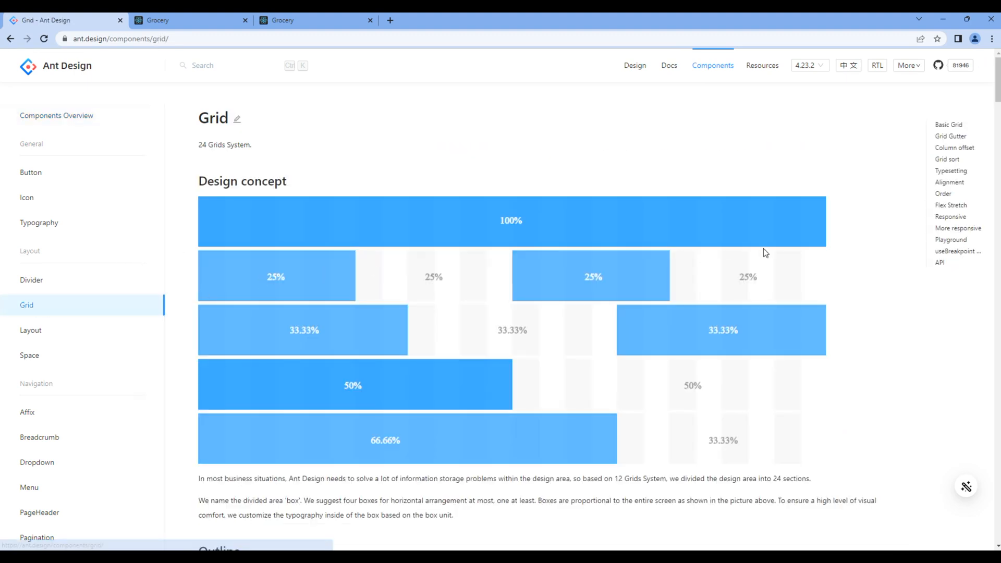
left_click(950, 162)
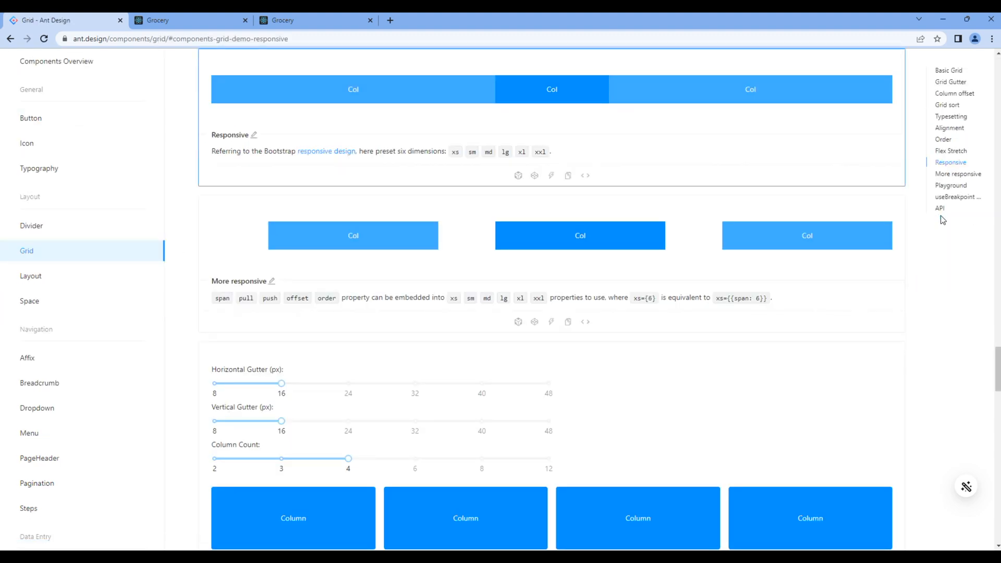
mouse_move(584, 175)
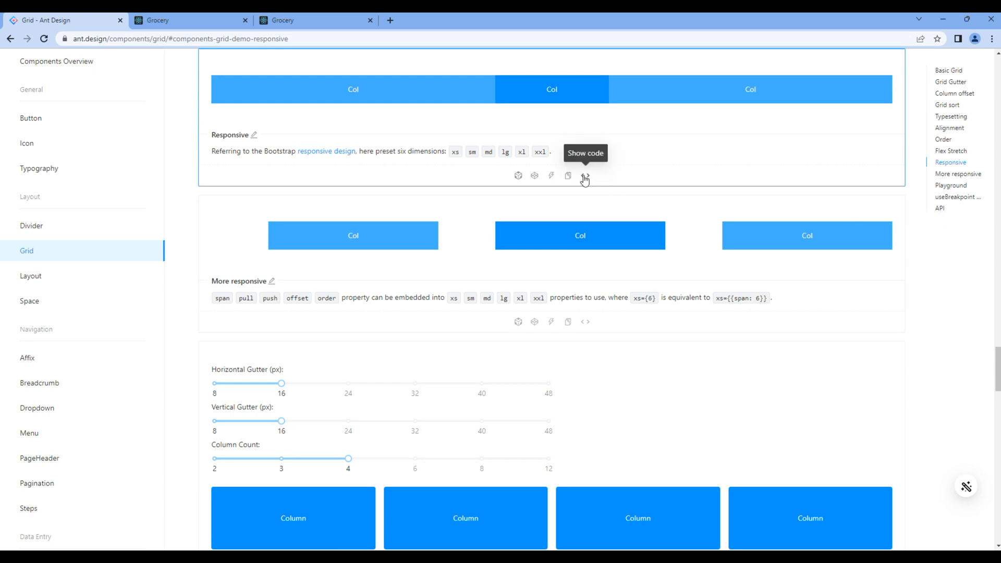
left_click(584, 175)
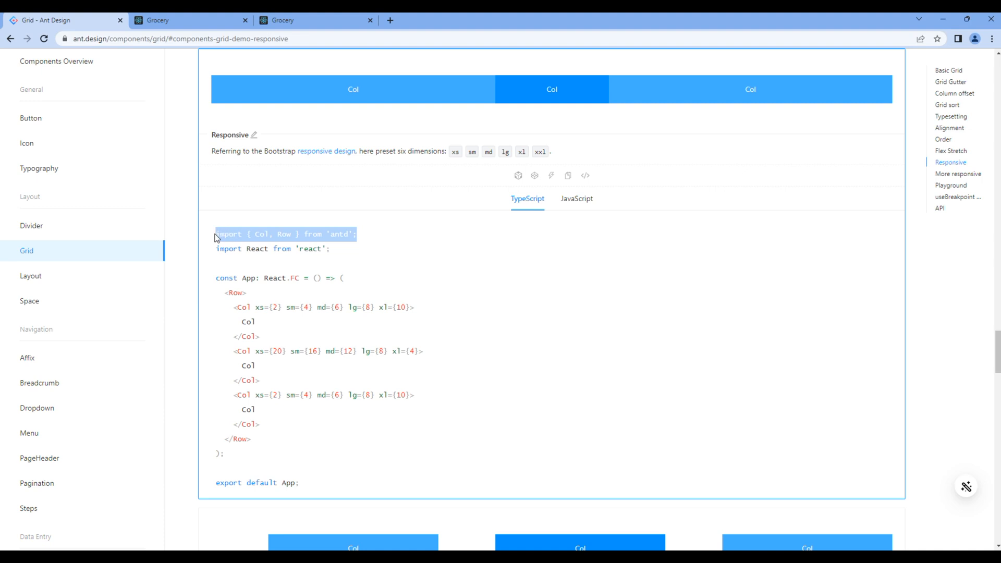
mouse_move(189, 529)
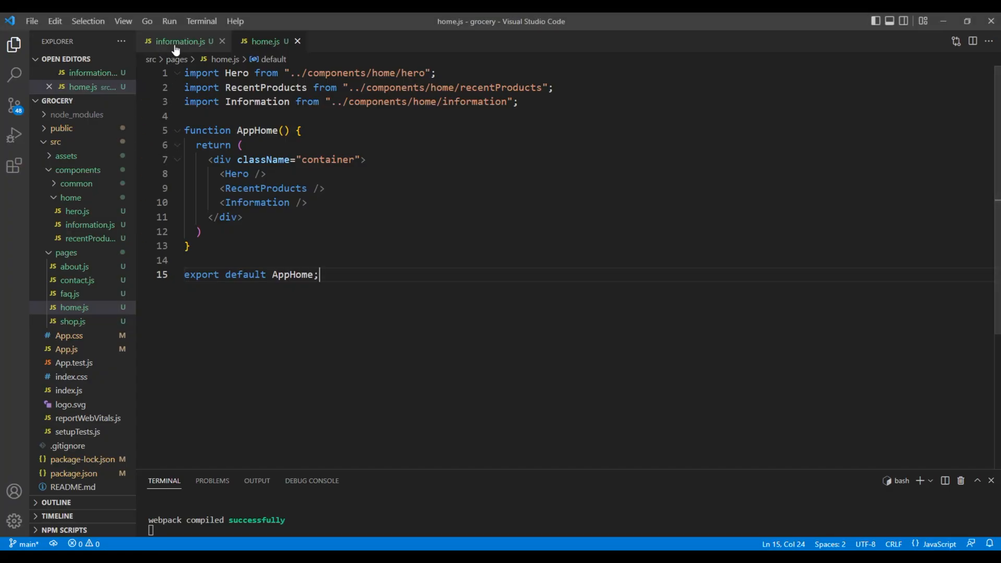
Import { Col, Row } from 'antd' and lay out a Row with Col children in information.js
left_click(182, 41)
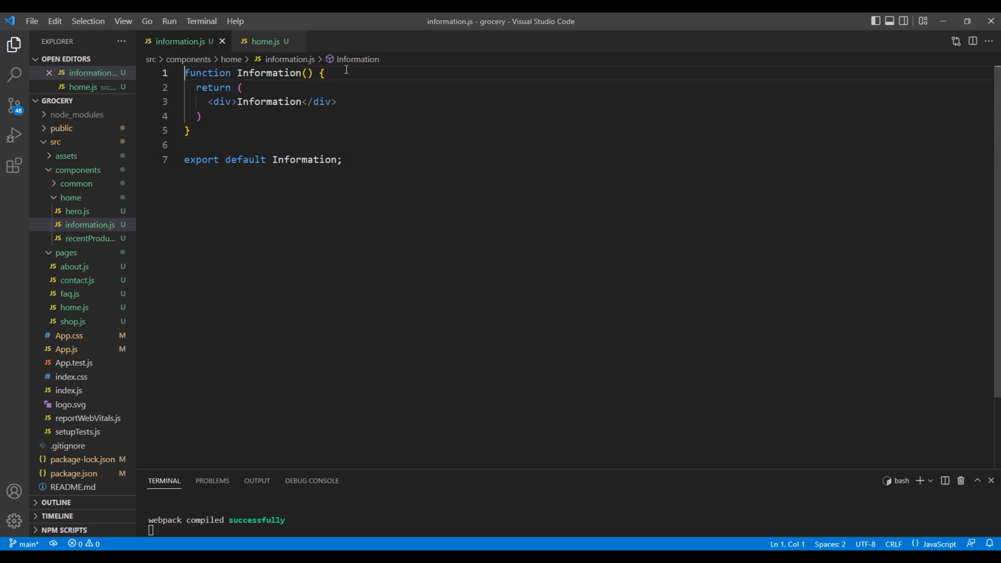
key("Enter")
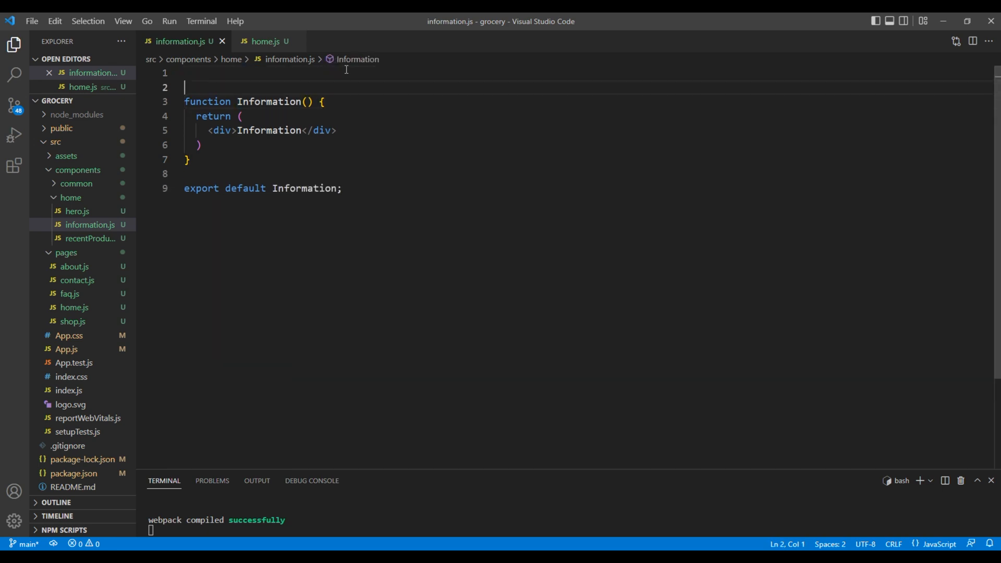
type("import { Col, Row } from 'antd';")
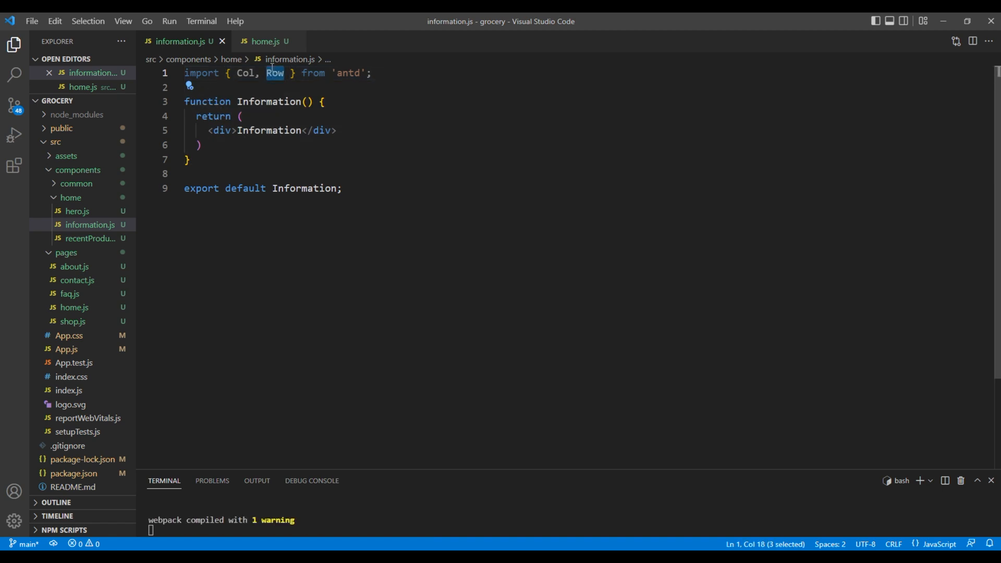
double_click(269, 130)
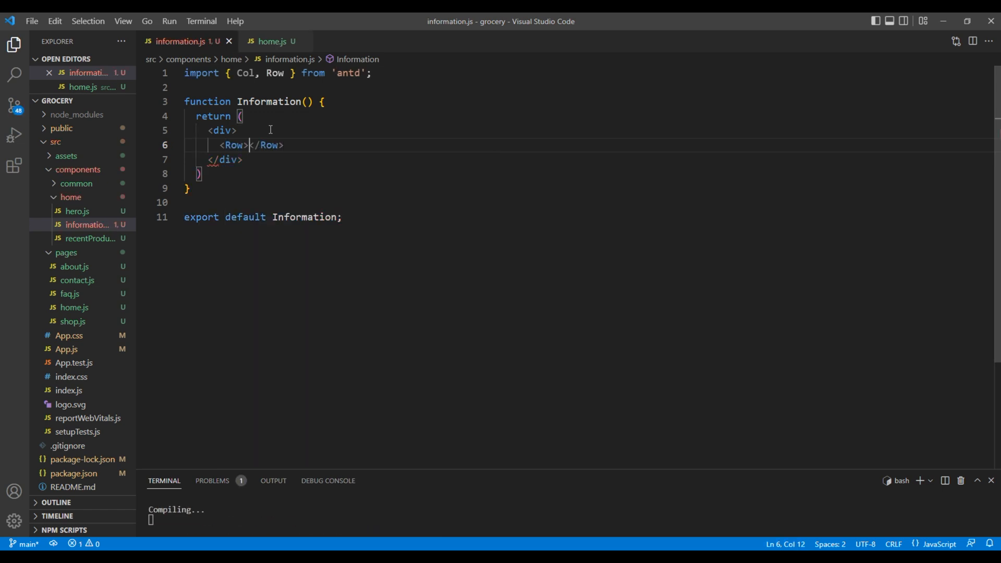
key("Enter")
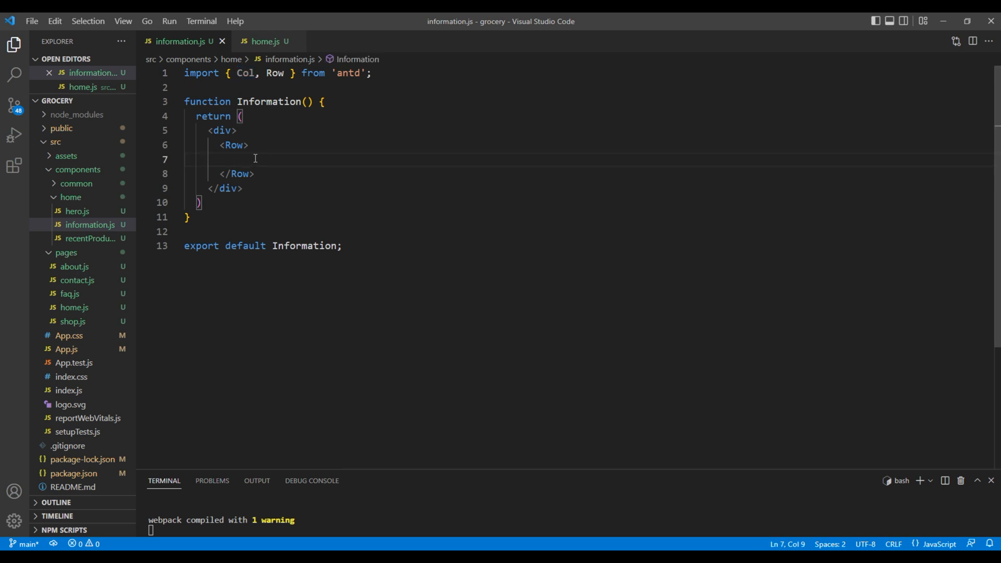
type("<Col></Col>")
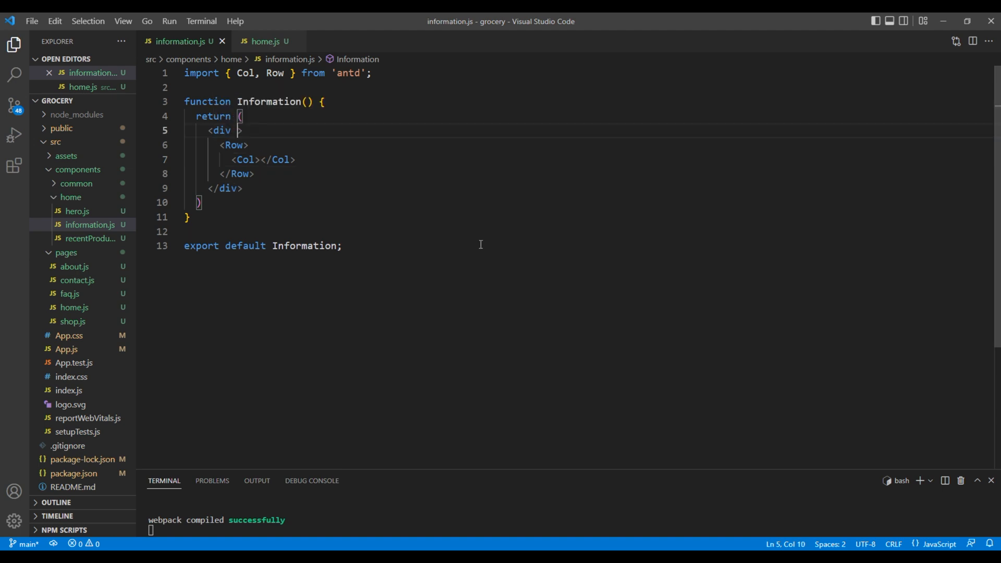
Wrap in div.block informationBlock, give the Row gutter={24} and the Cols md={12}
type("className=''")
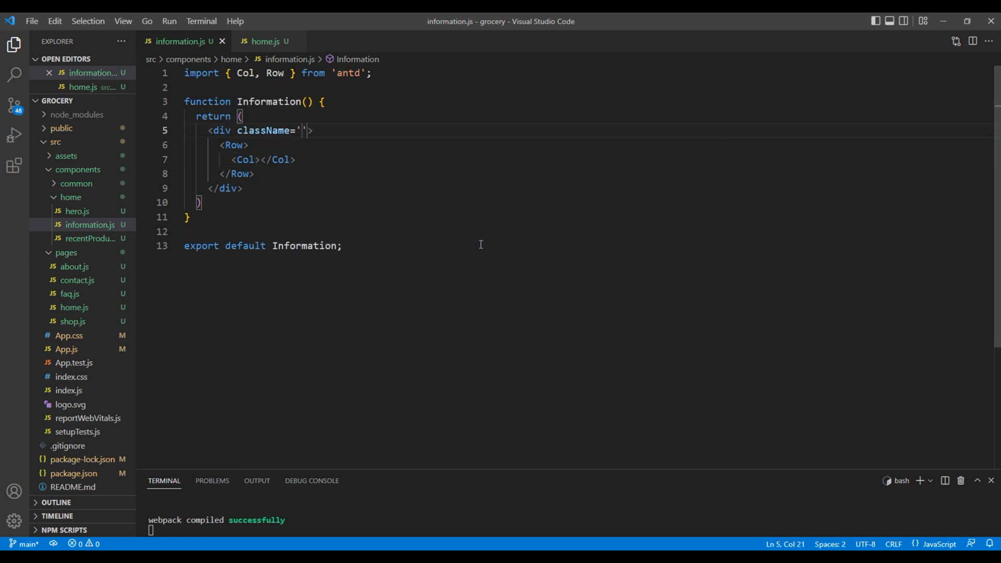
type("block informationBlock")
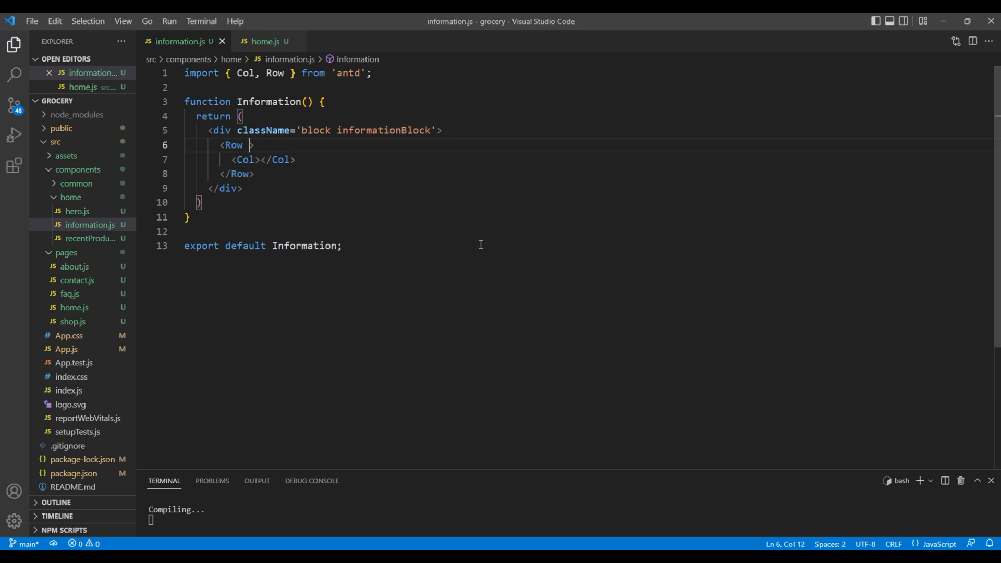
type("gutter={}")
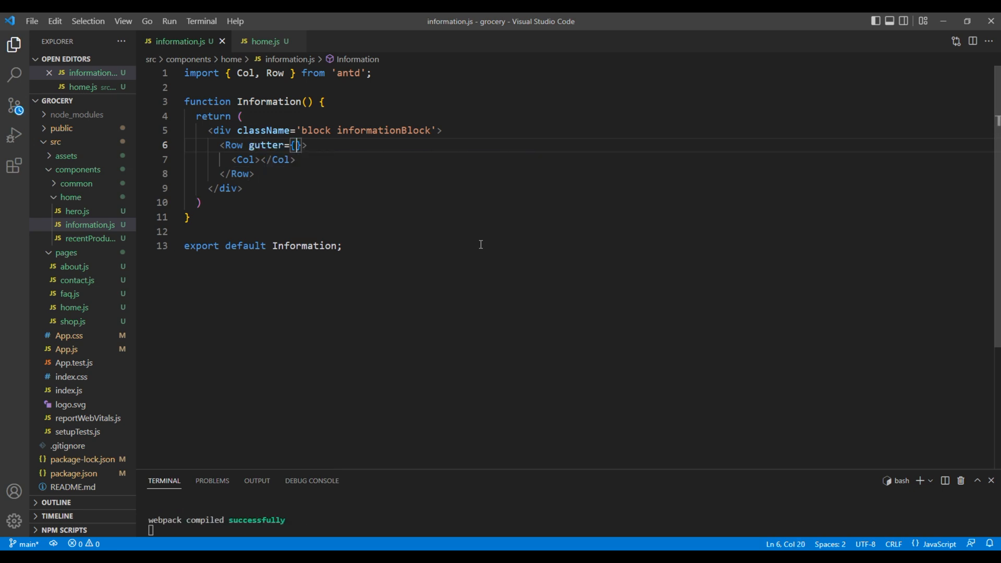
type("2")
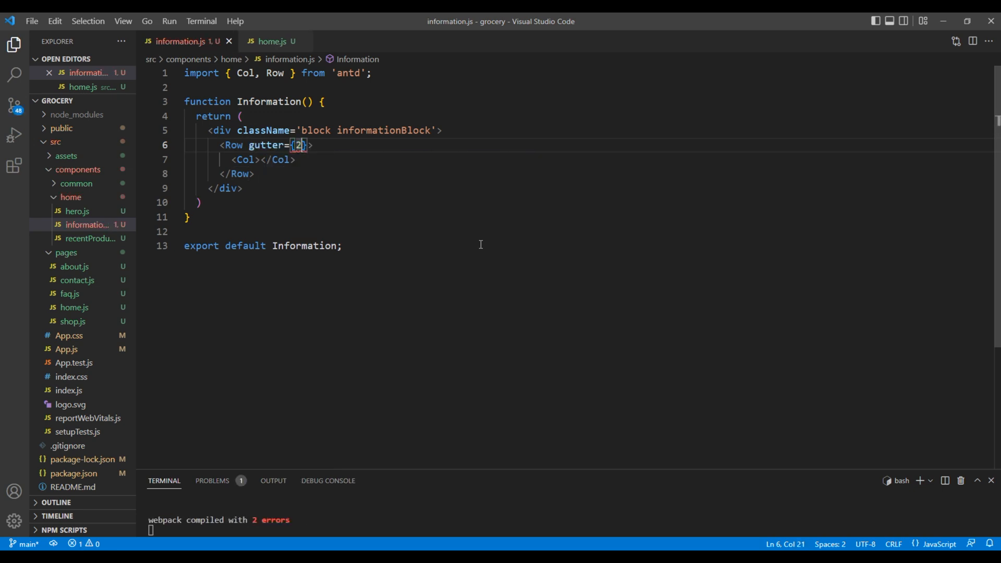
type("4")
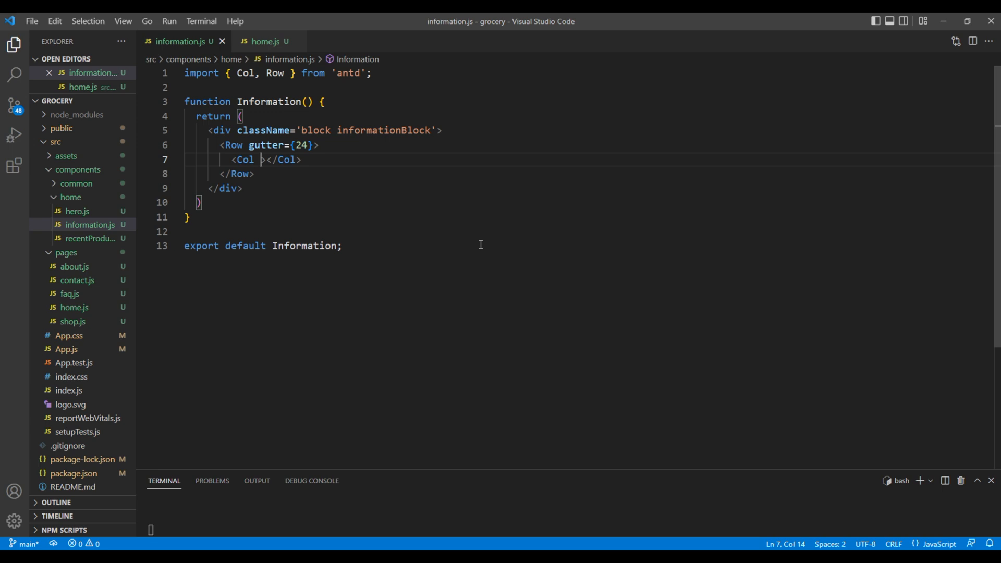
type("md=")
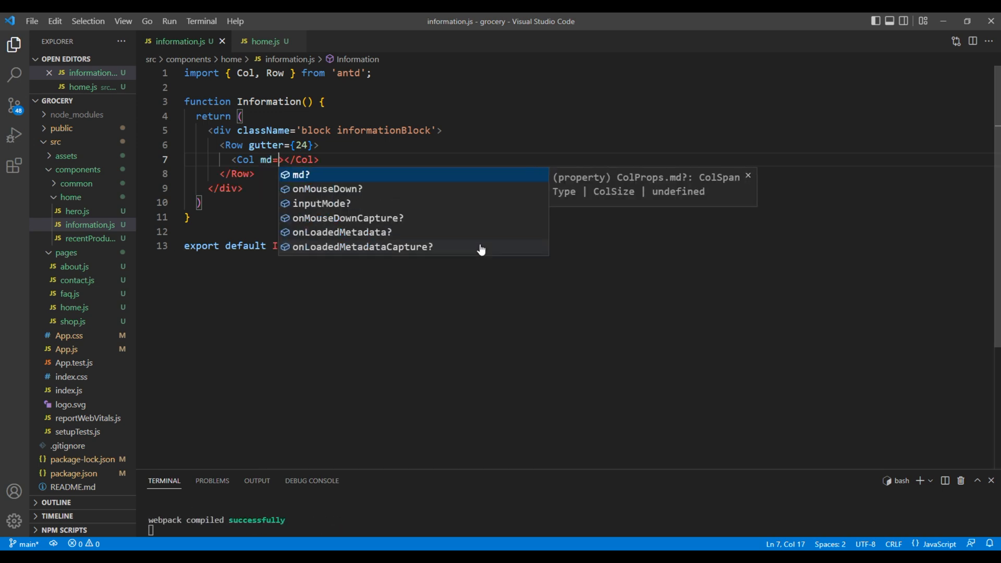
type("{}")
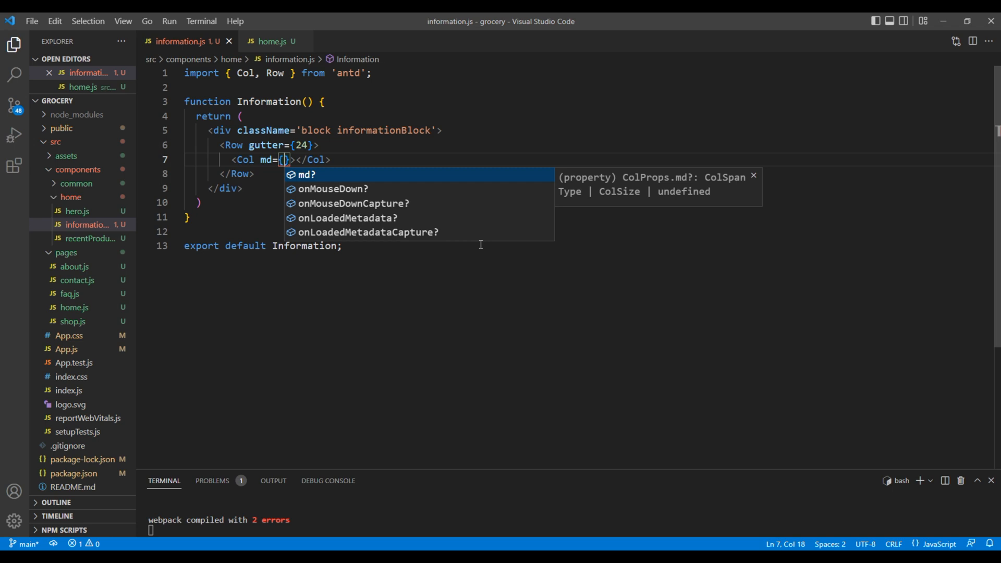
type("12")
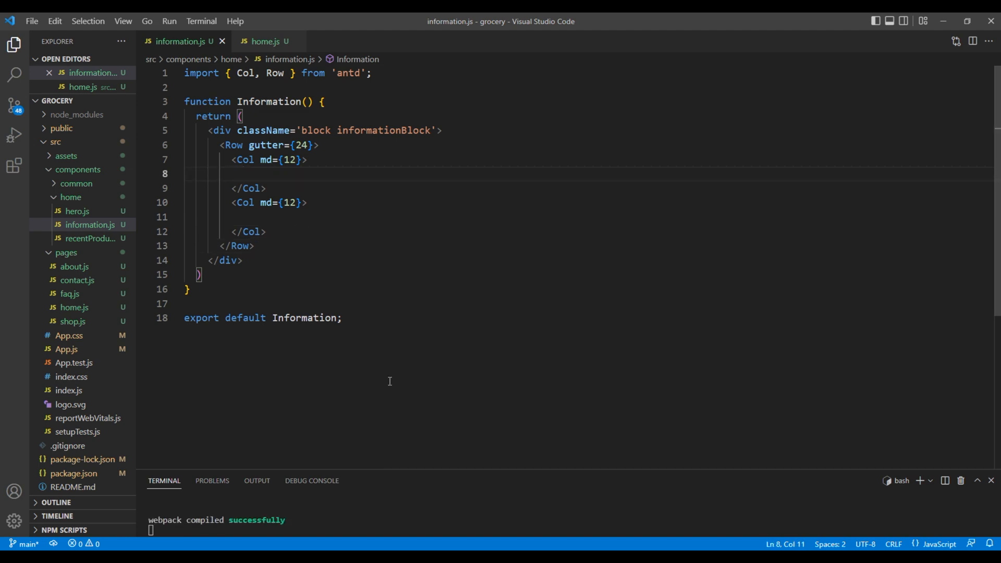
Add div.holder with h3 'Everyday essentials from' and a div.price for 60p inside the Col
type("<div")
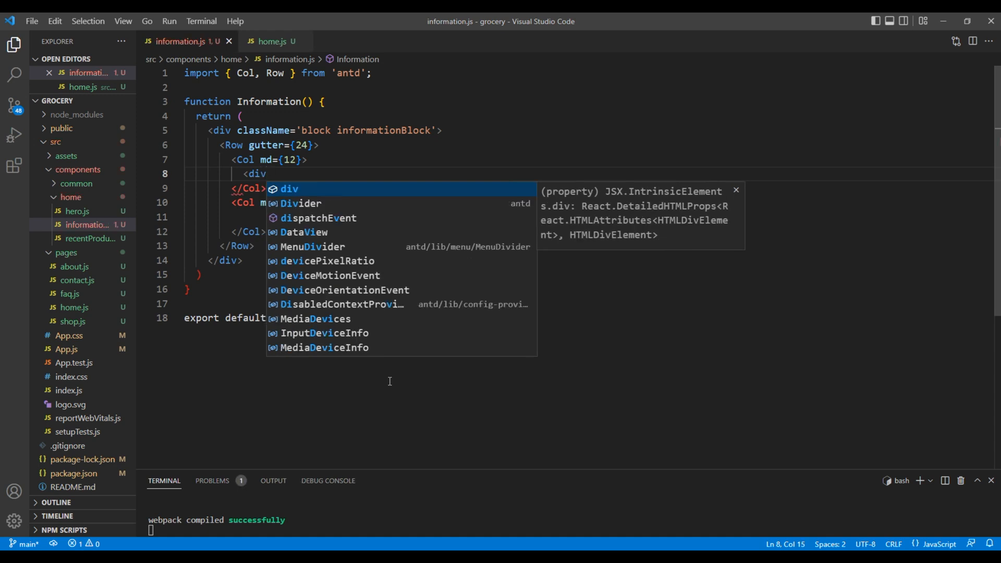
type("className=''></div>")
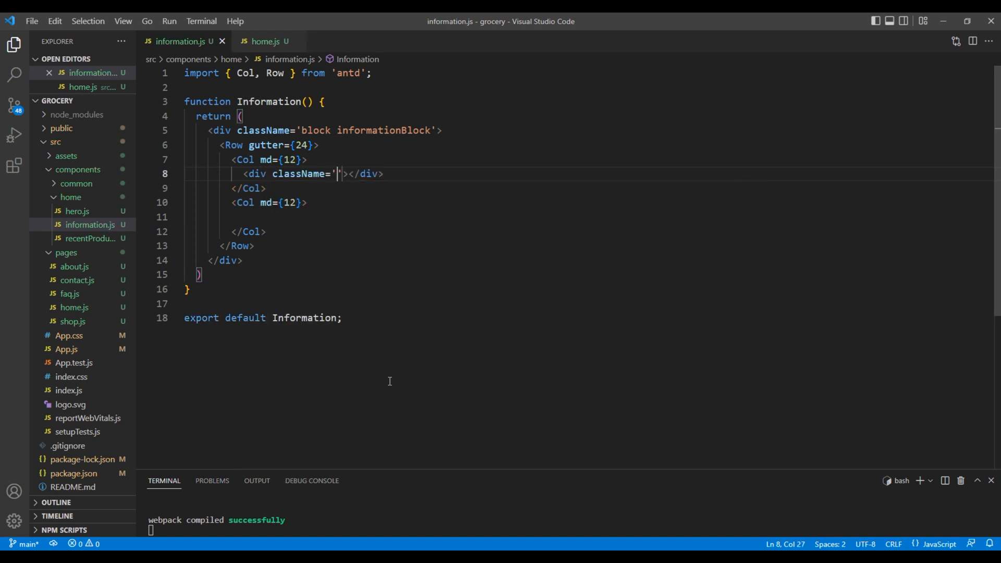
type("holder")
type("<h3></h3>")
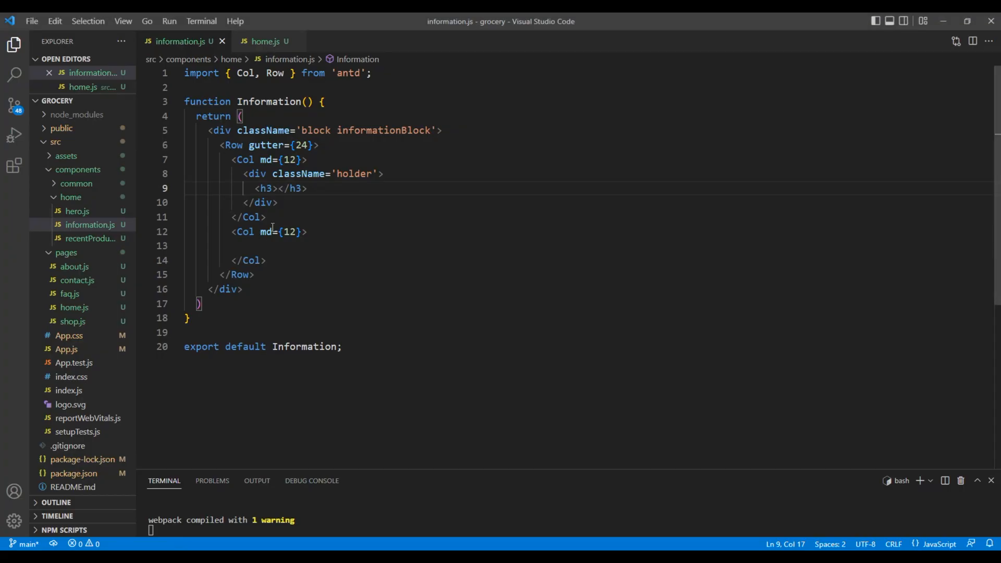
type("Everyday essentials from")
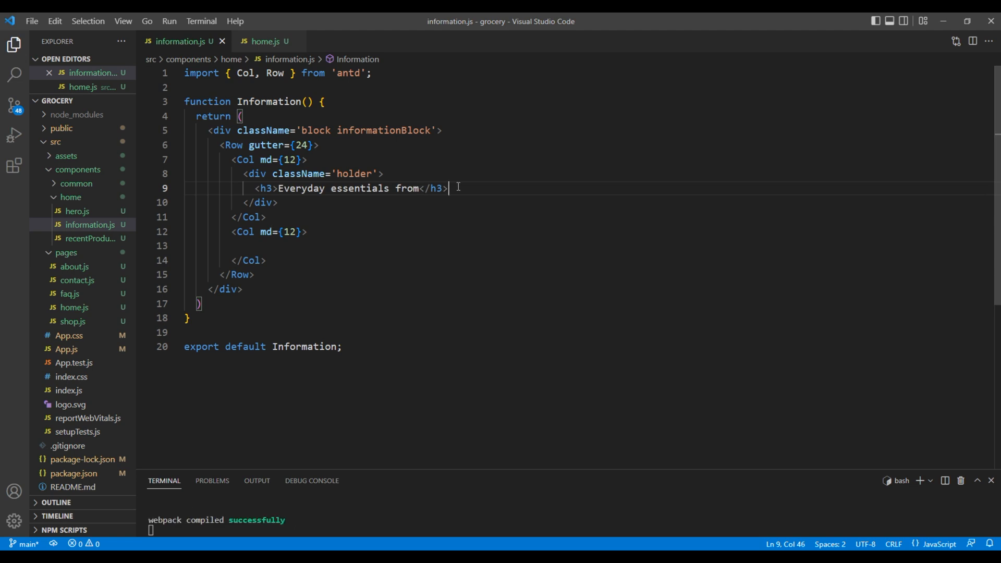
key("Enter")
type("<div></div>")
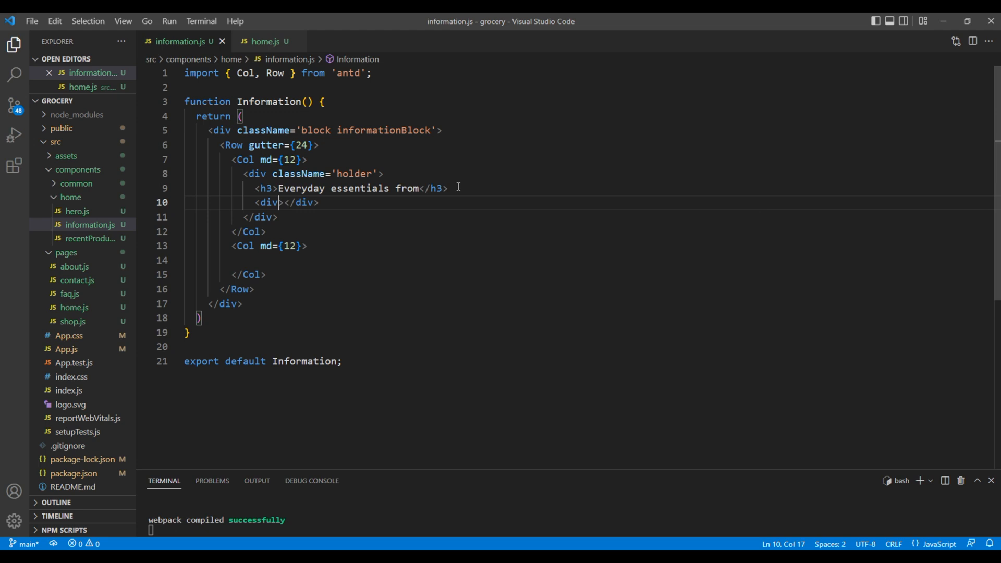
type("className='pric'")
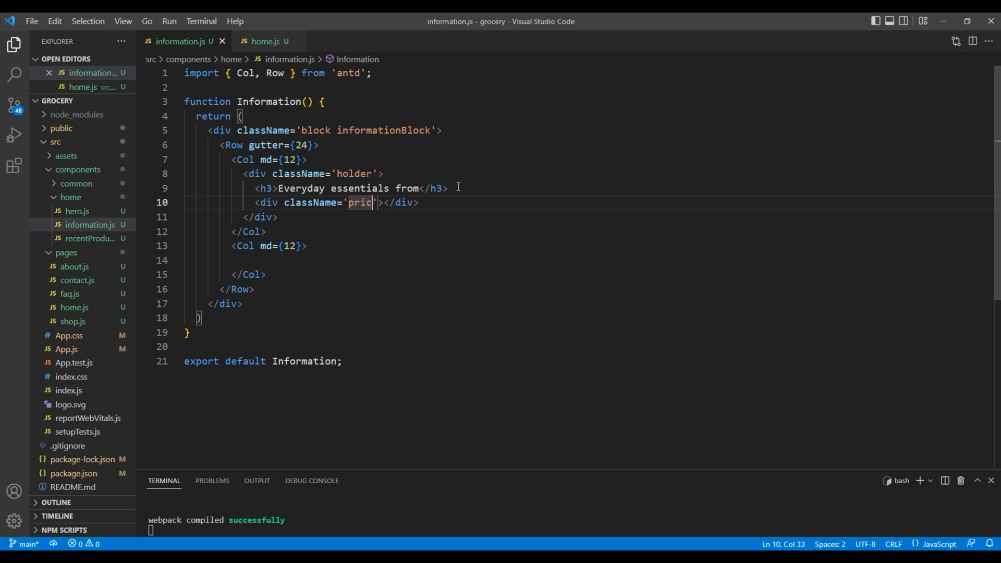
type("e")
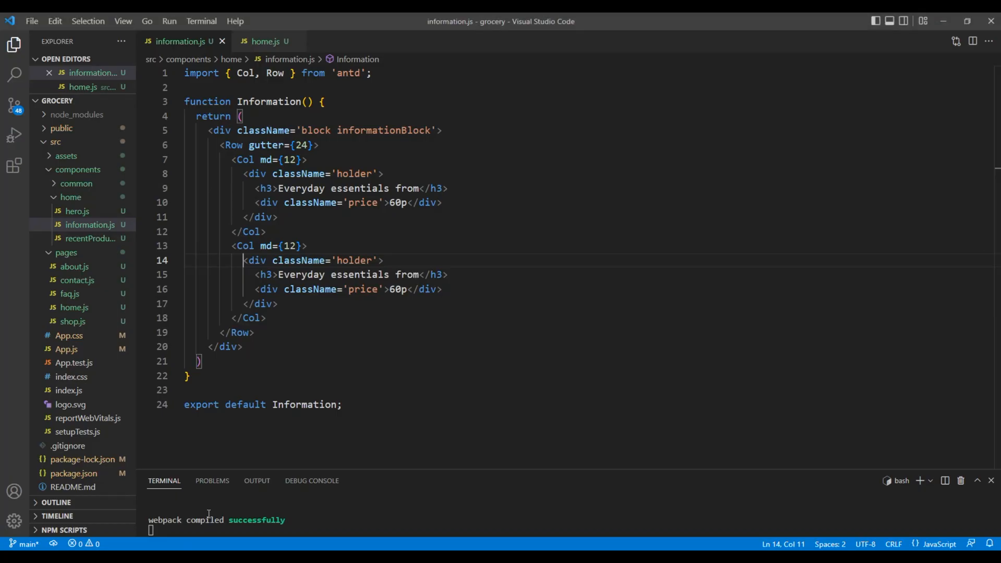
Change the second banner to 'Same day delivery' with paragraph 'Free when you spend over £20'
left_click_drag(280, 275, 394, 274)
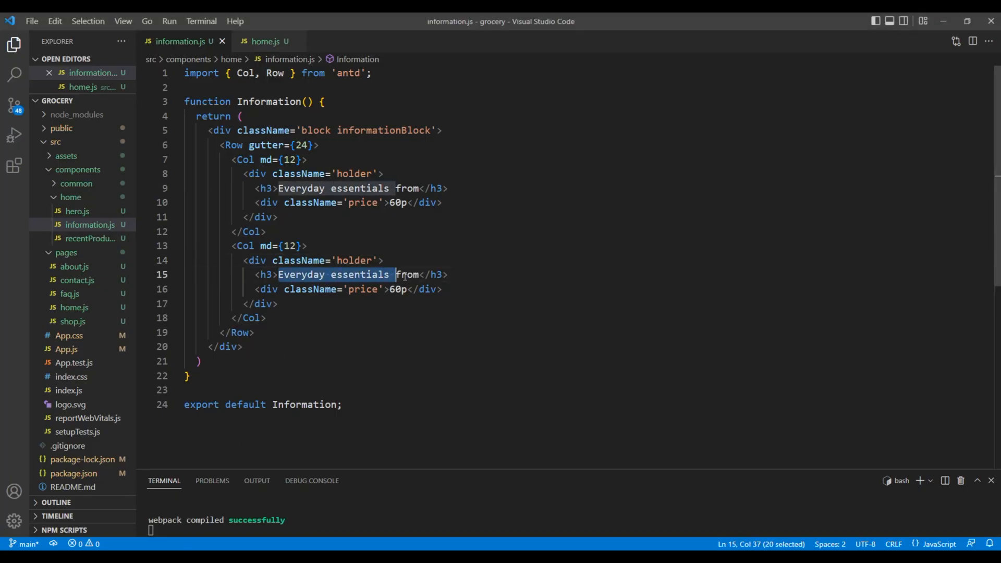
type("Same day delivery</h3")
left_click(348, 289)
type("<p")
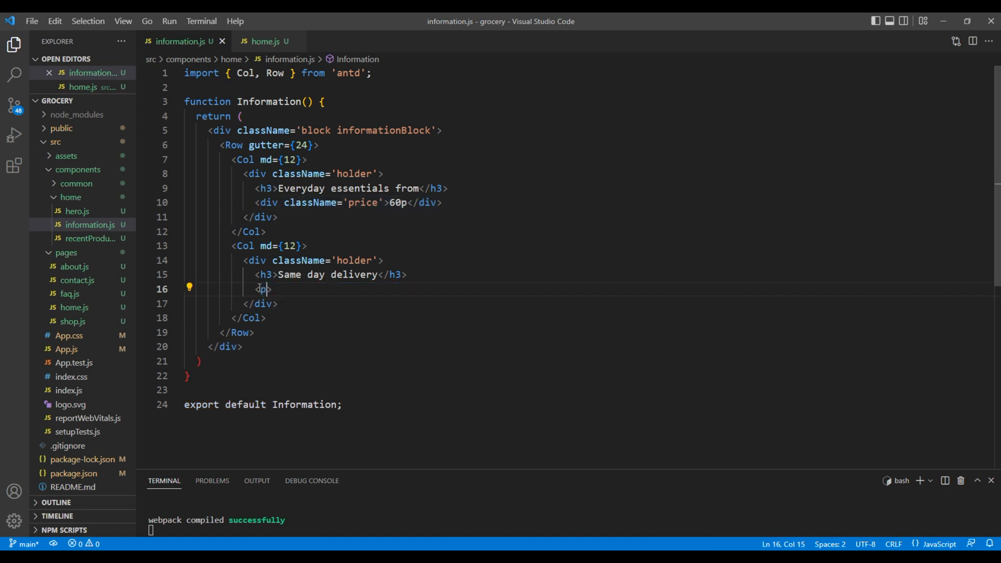
type("></p>>")
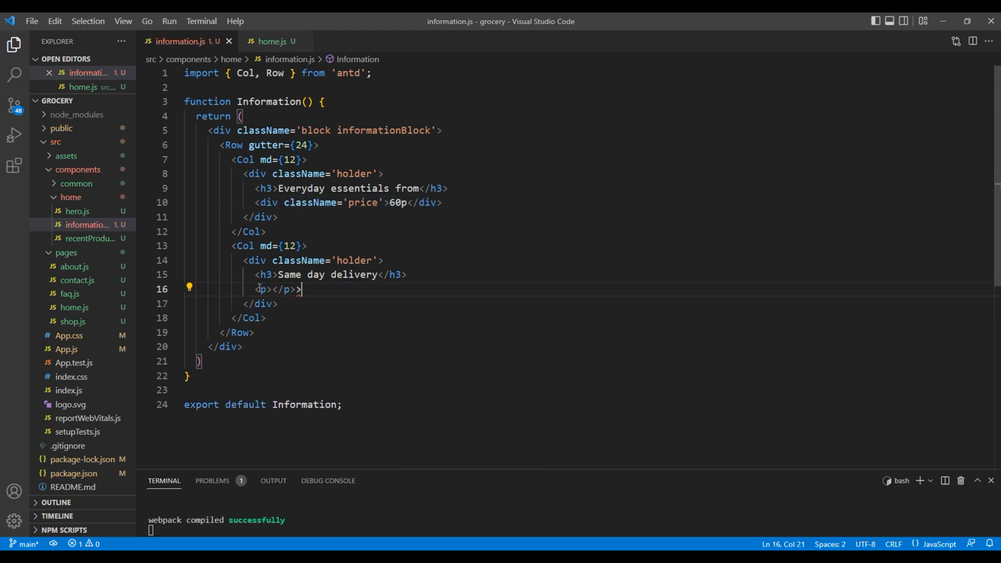
type("Free when you spend over £20")
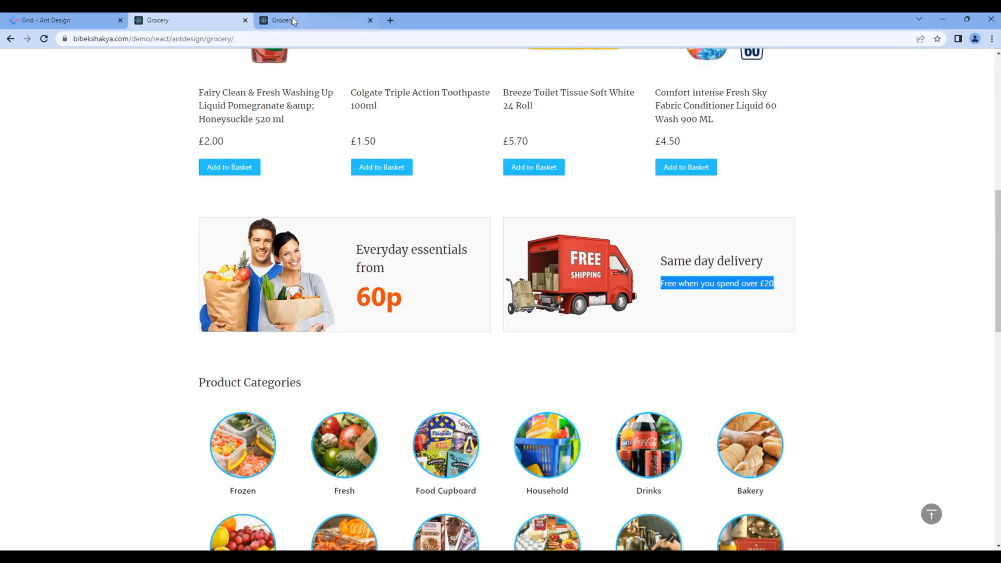
View the local grocery page showing both text banners without background images
left_click(300, 20)
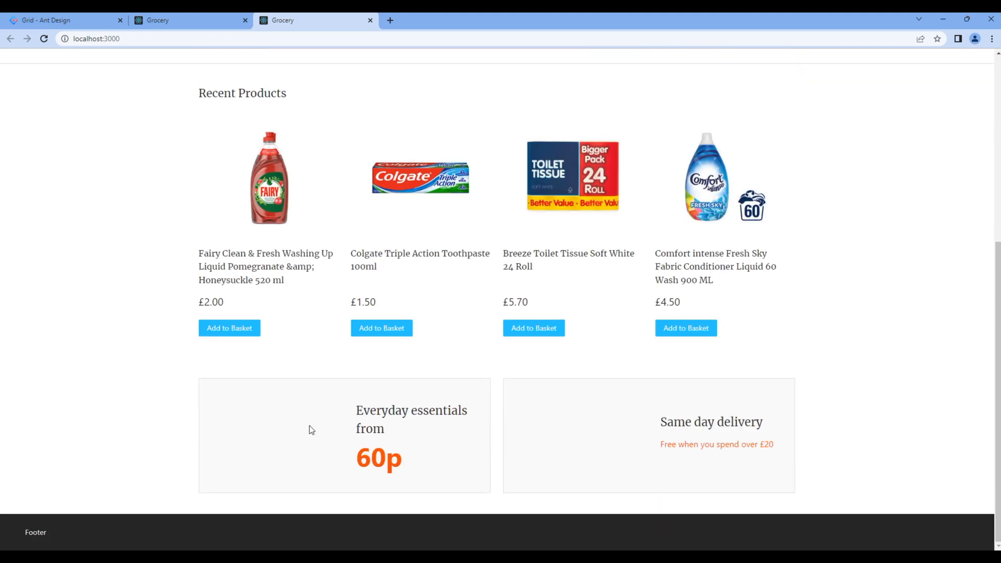
mouse_move(802, 389)
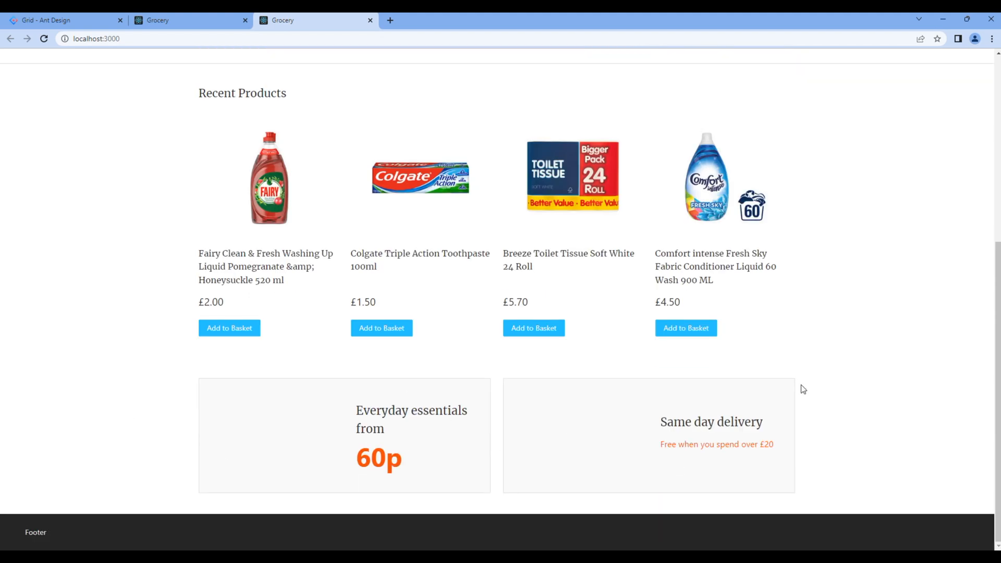
mouse_move(825, 391)
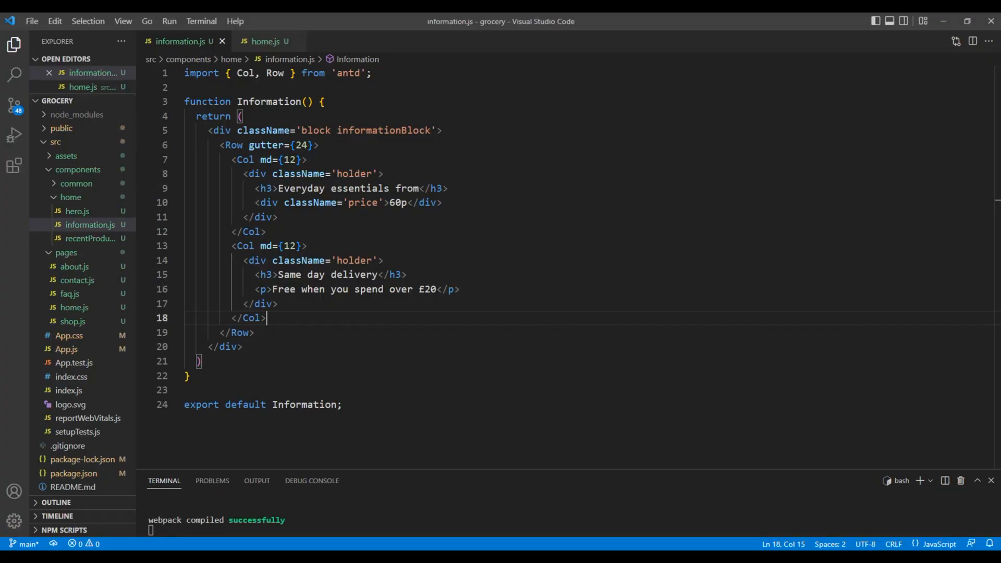
Import bgImage1 from '../../assets/images/ad-img1.png' after the antd import
left_click(373, 73)
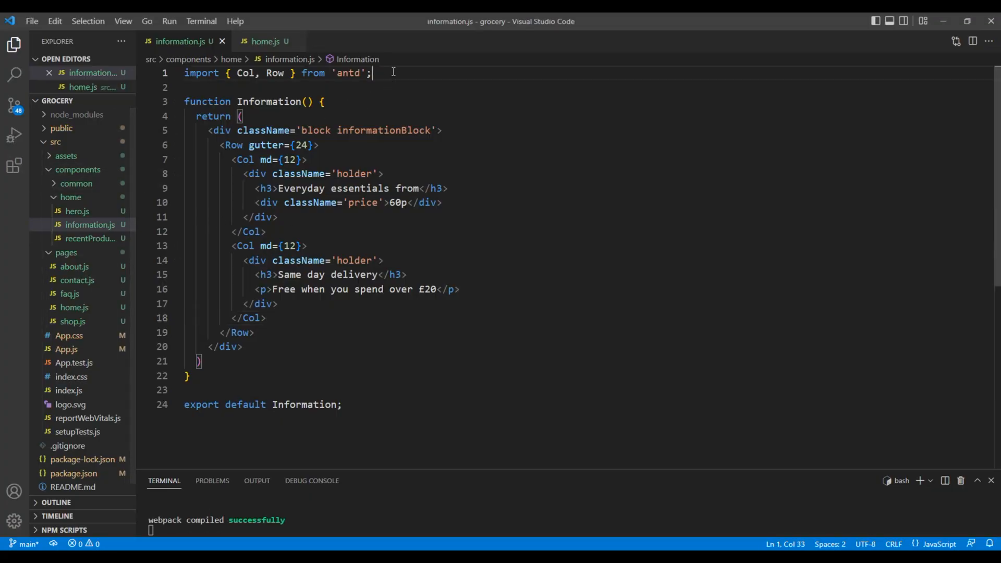
type("i")
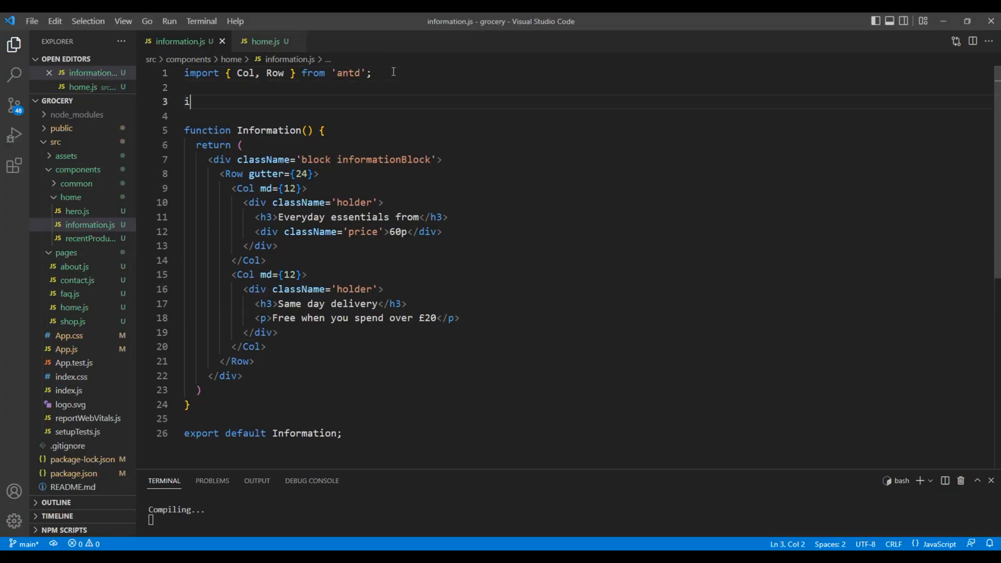
type("mport bgInmage")
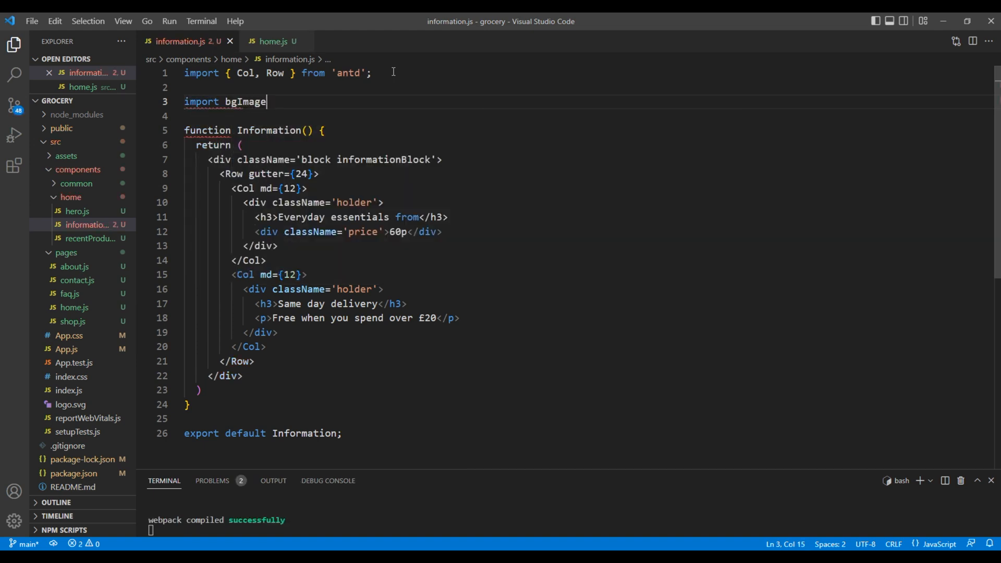
type("1 from")
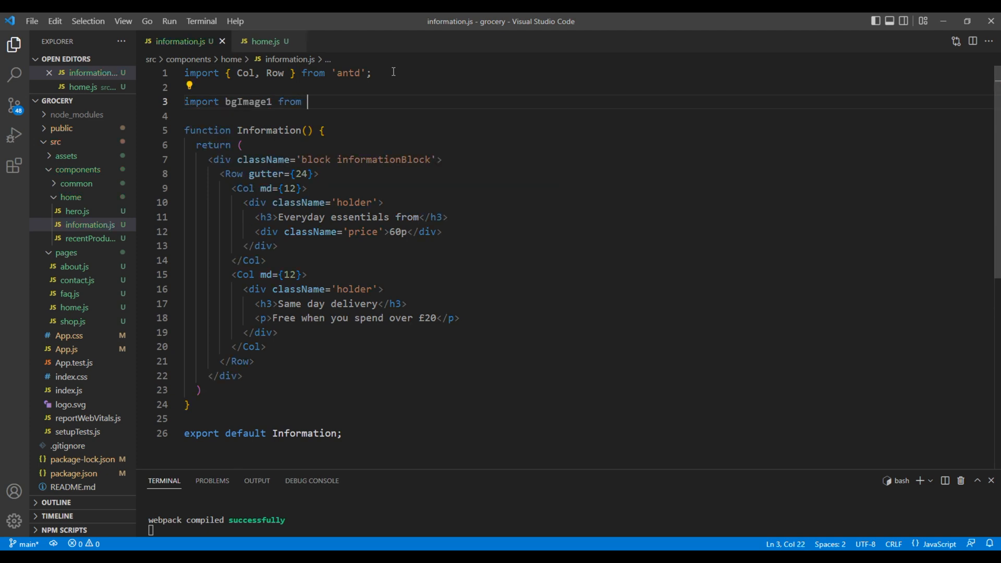
type("'.';")
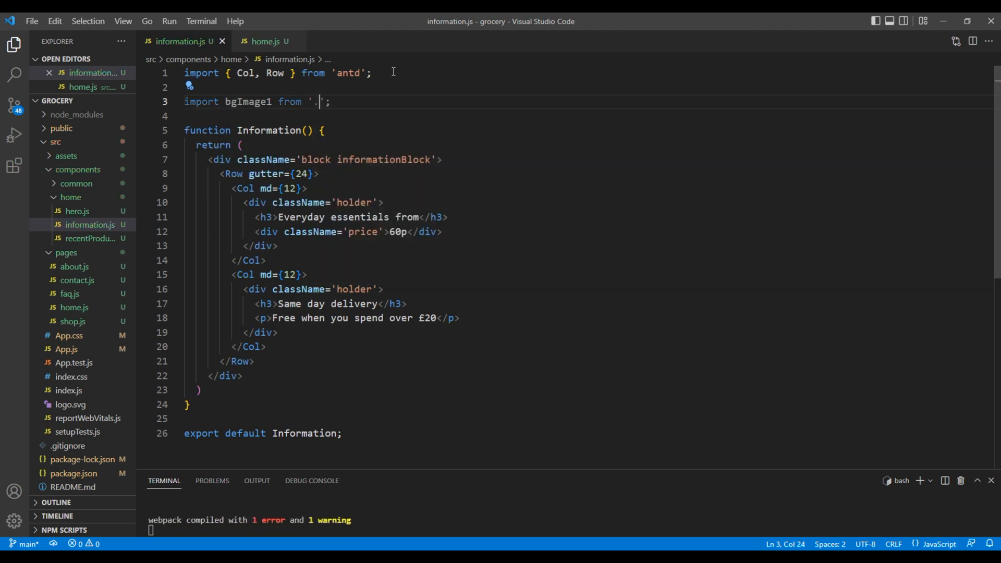
type("./../a")
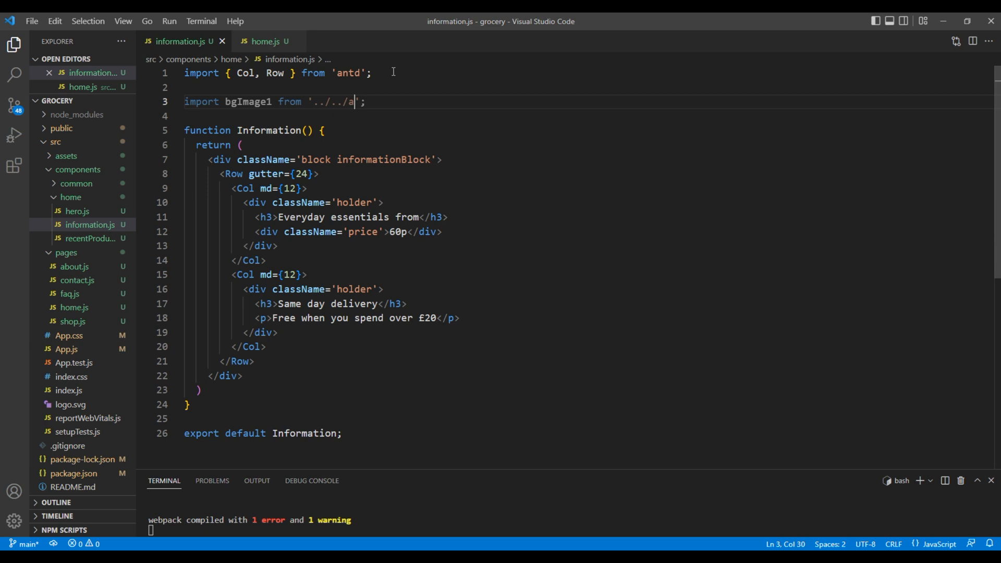
type("ssets")
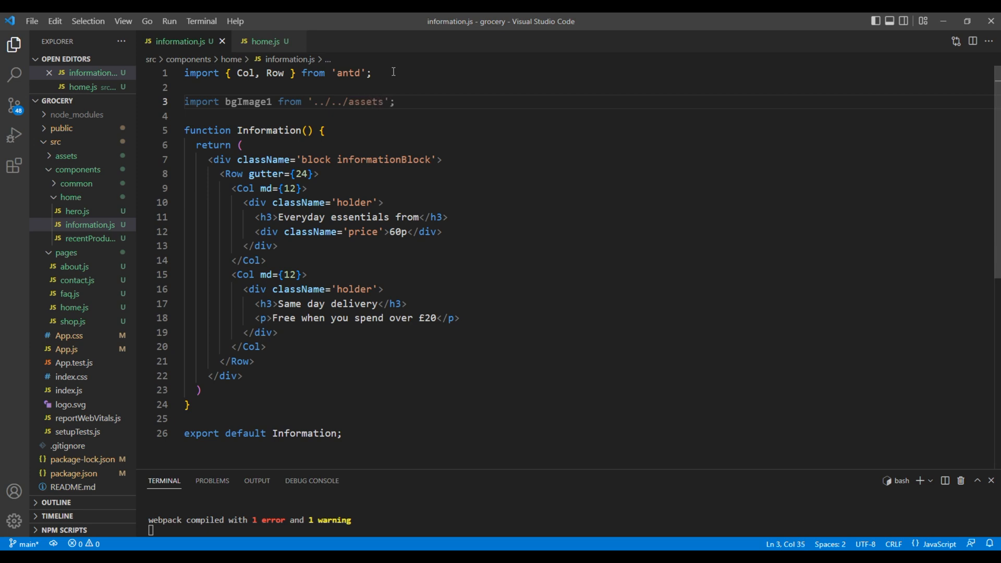
type("/images")
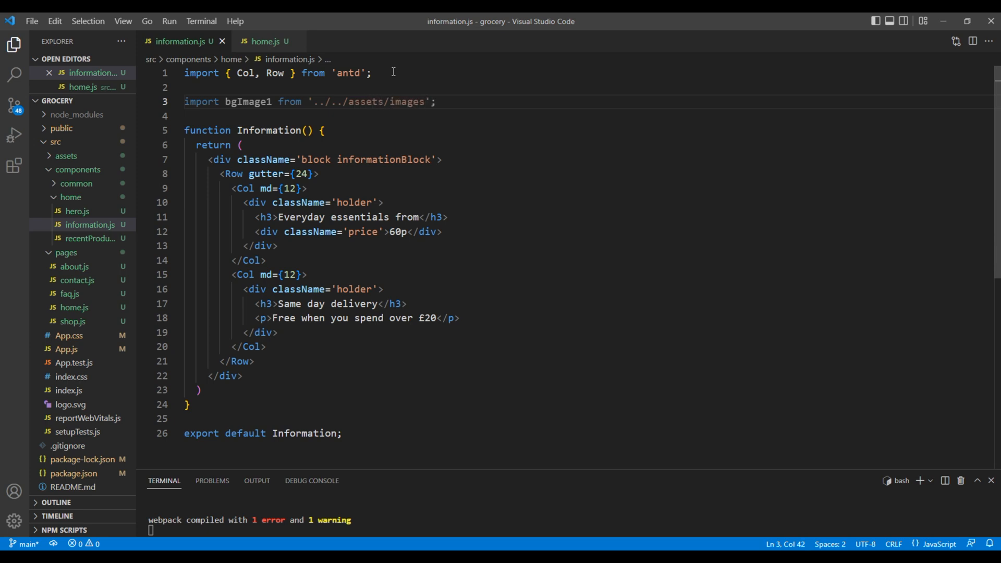
type("/a")
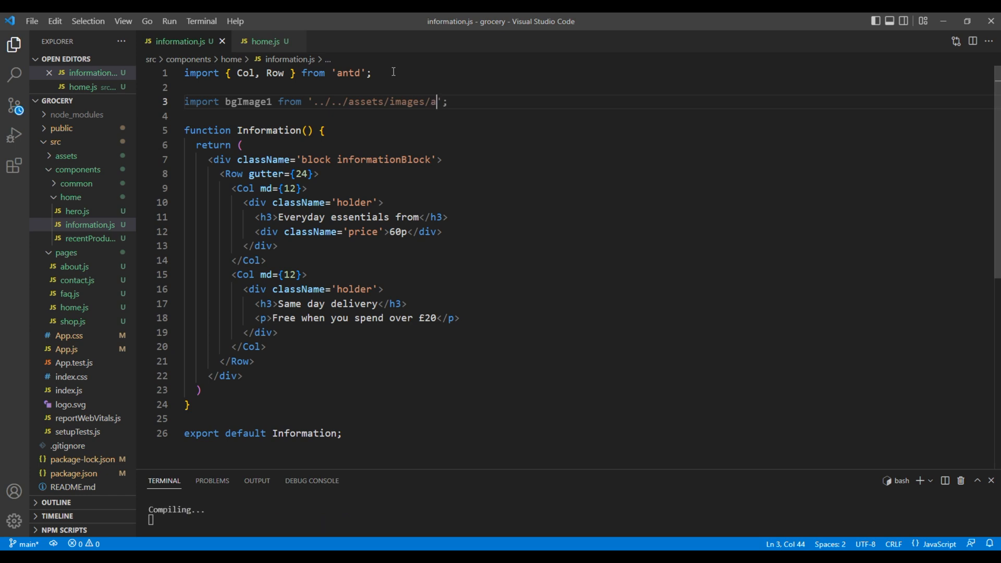
type("d-img1")
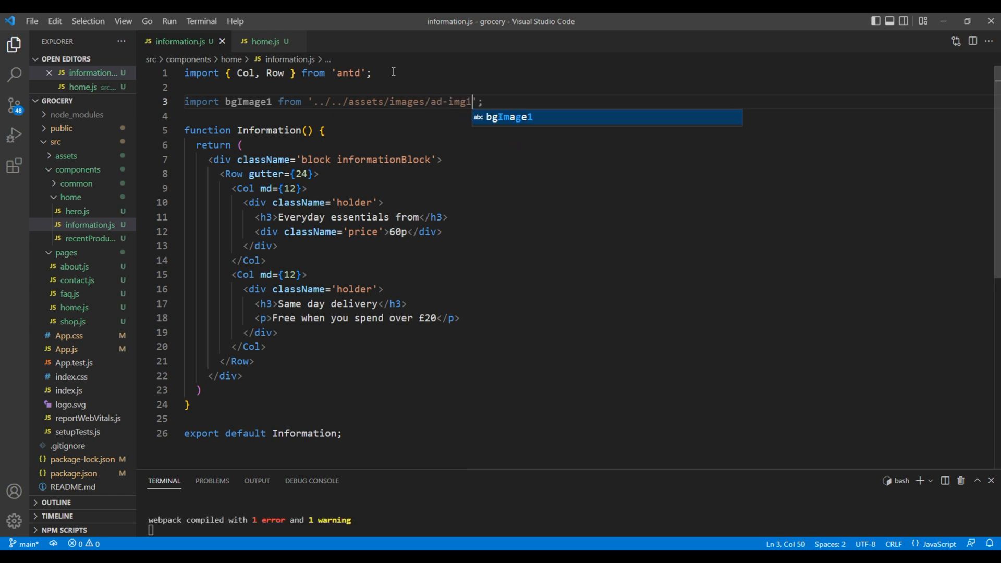
type(".png")
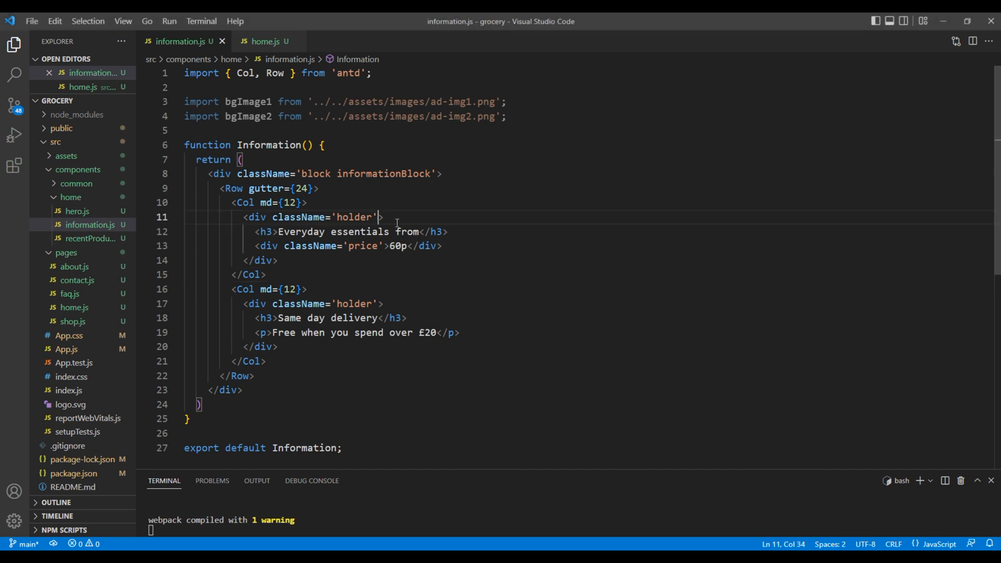
Give the first holder style={{ backgroundImage: `url(${bgImage1})` }}
type("style=")
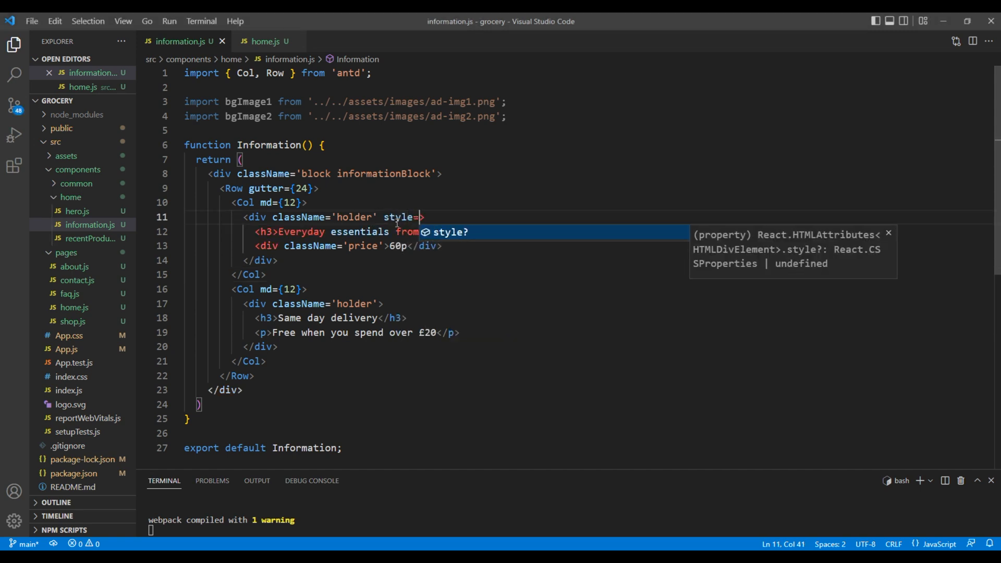
type("{{")
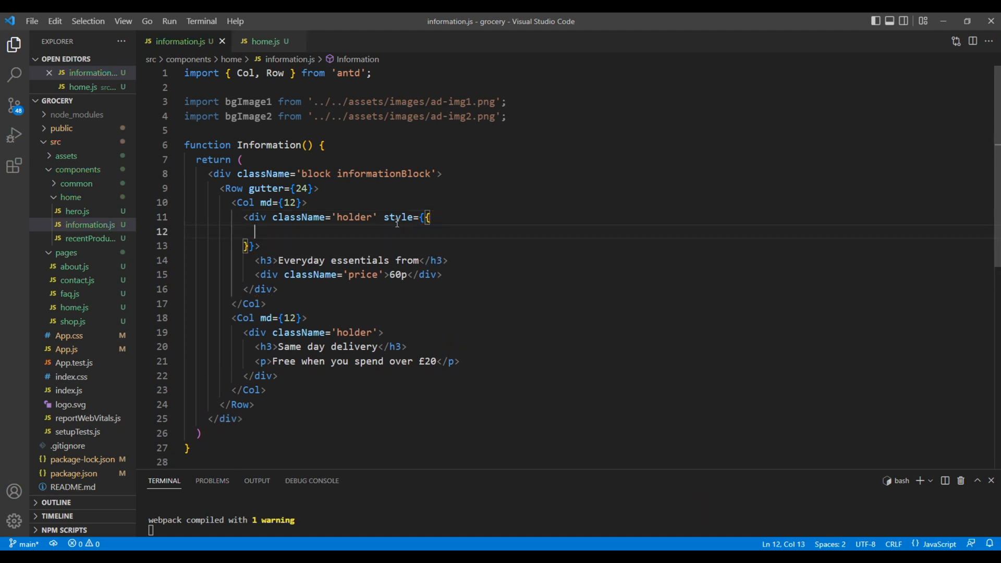
type("backgroundIma")
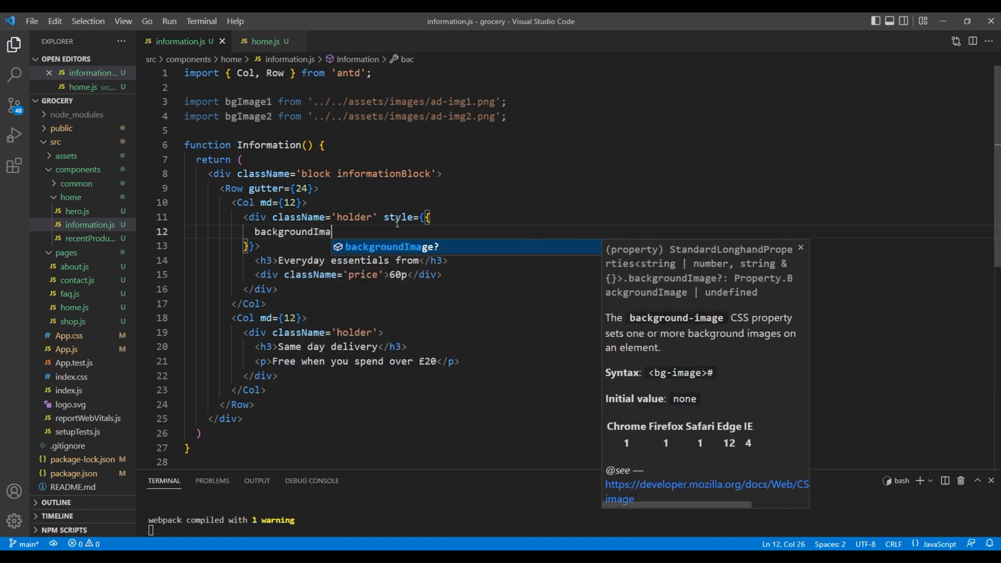
key("Tab")
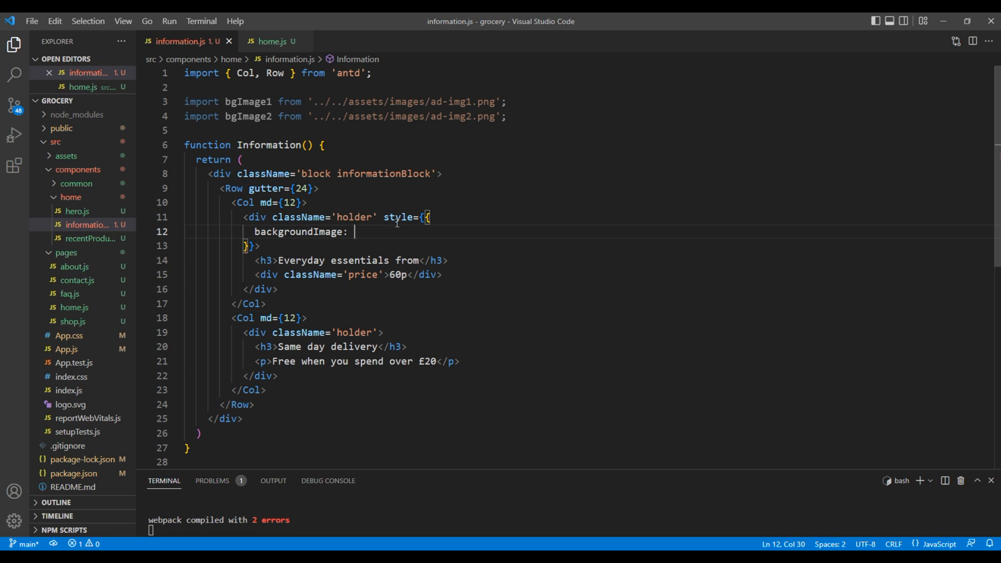
type("`url()`")
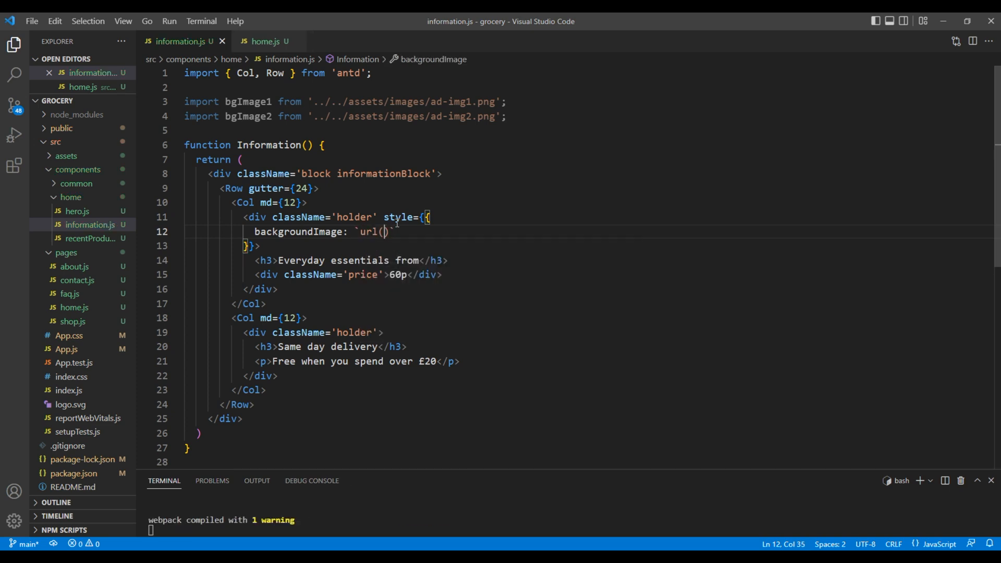
type("${}")
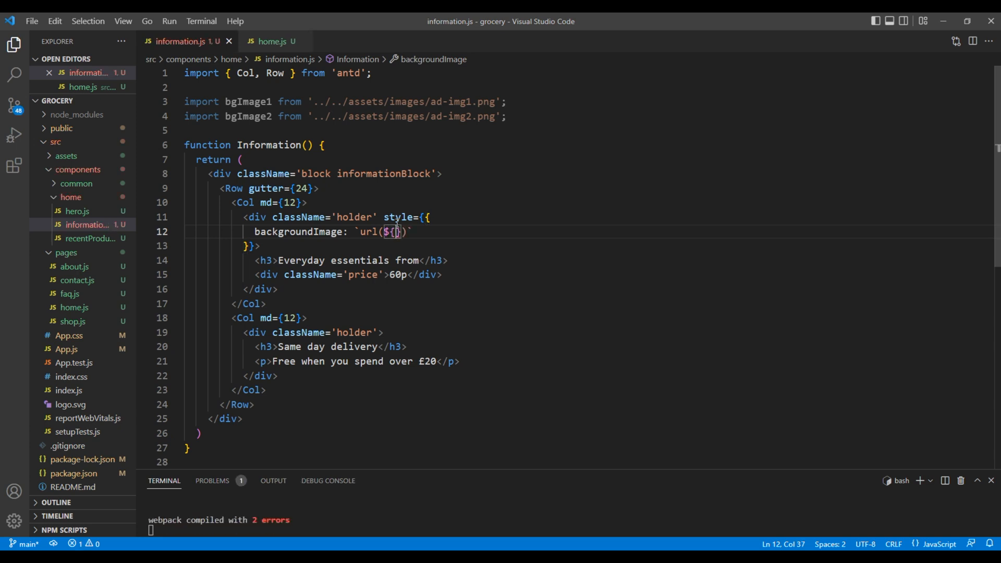
type("bgImage1")
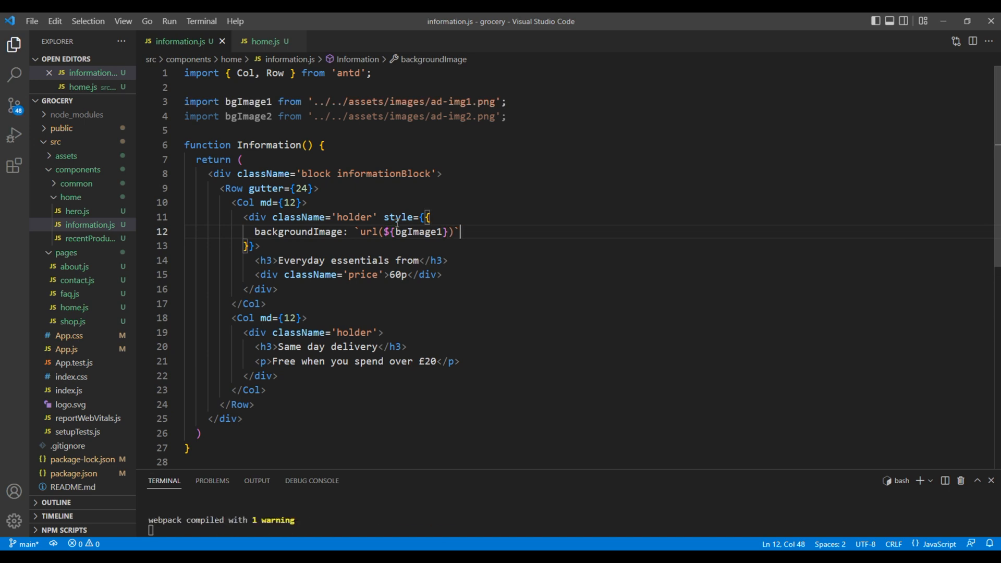
Add backgroundRepeat: 'no-repeat' to the holder's inline style
type(",")
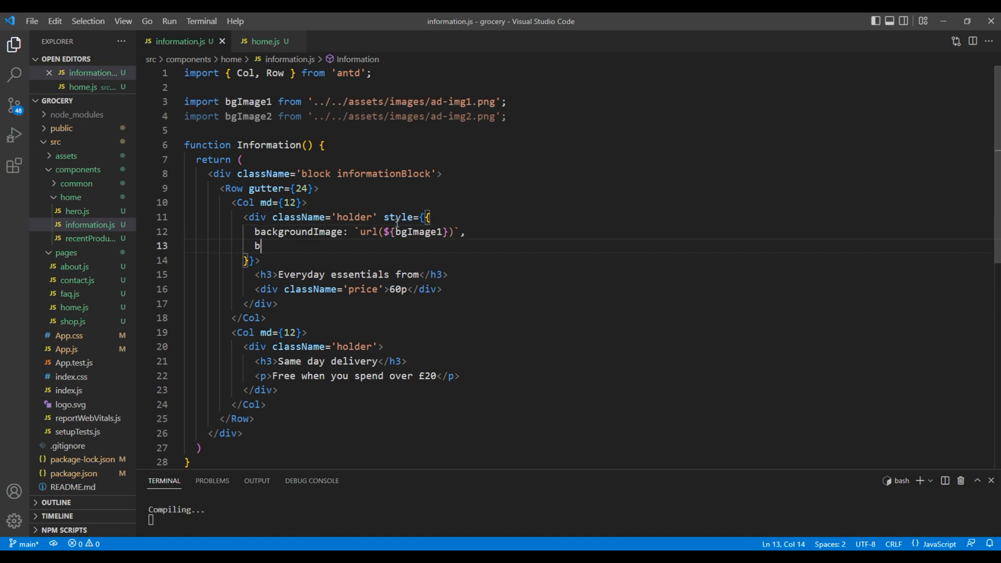
type("ackgroundRepeat:")
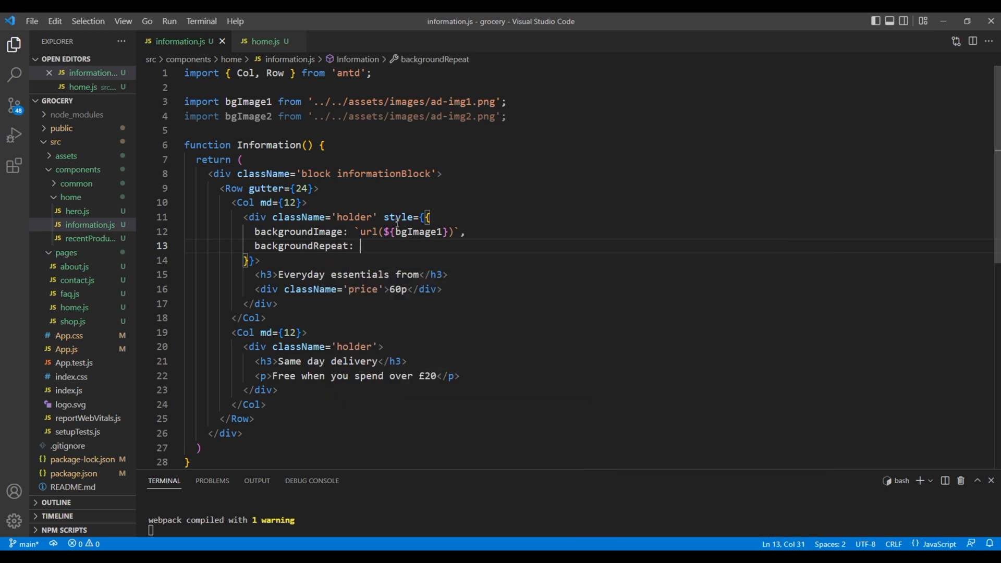
type("'no")
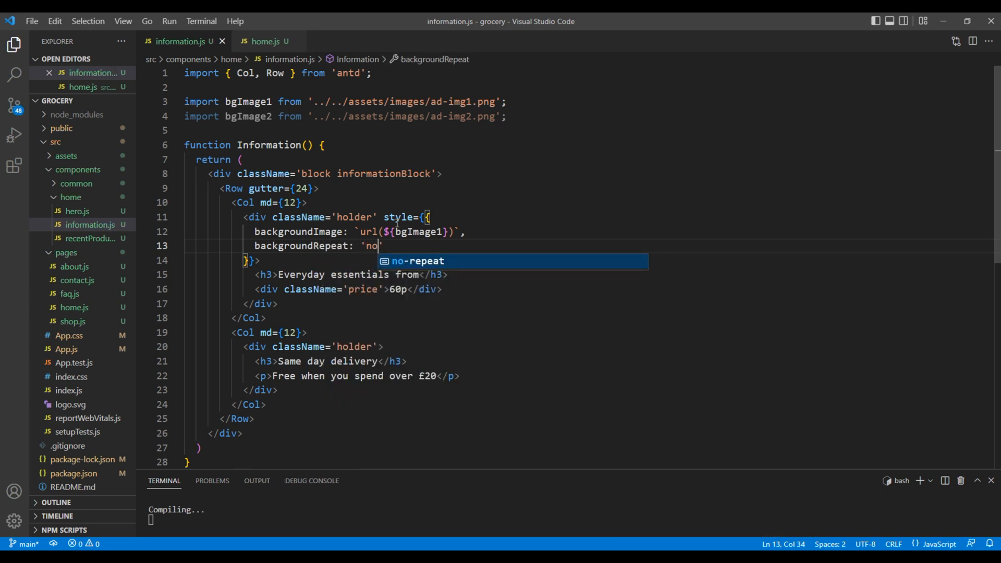
key("Tab")
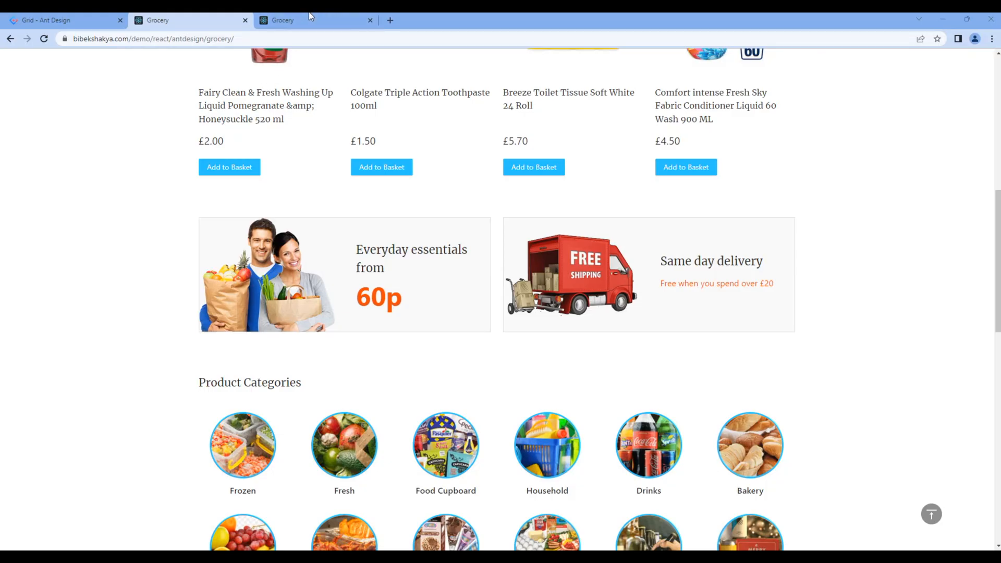
Compare the local banners with background images against the reference design tab
left_click(312, 20)
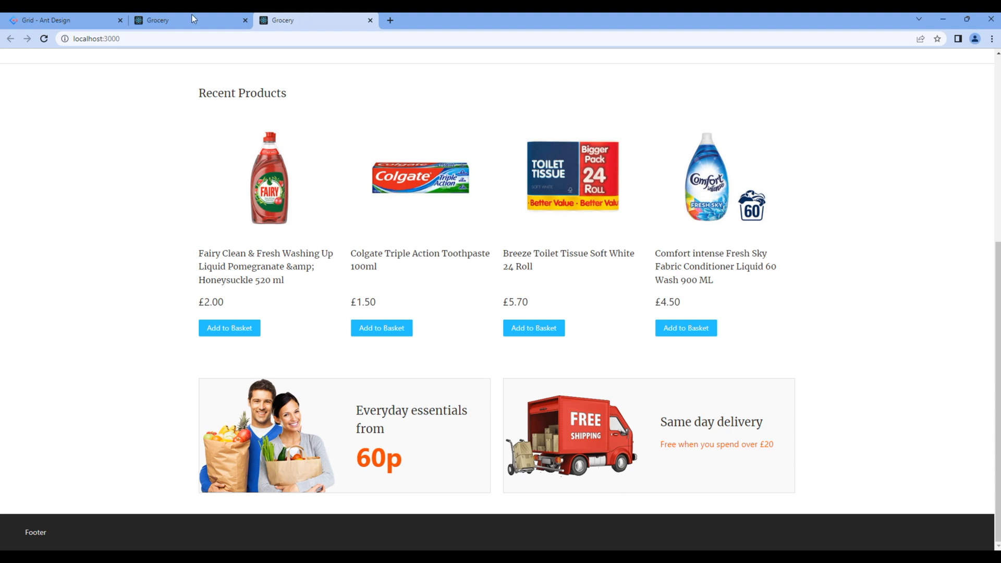
scroll("down", 3)
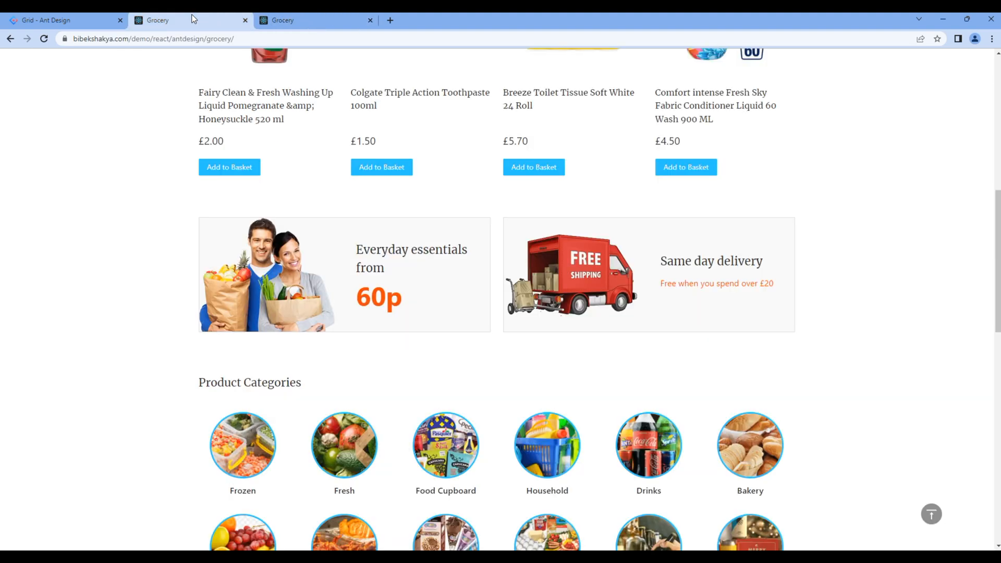
left_click(313, 20)
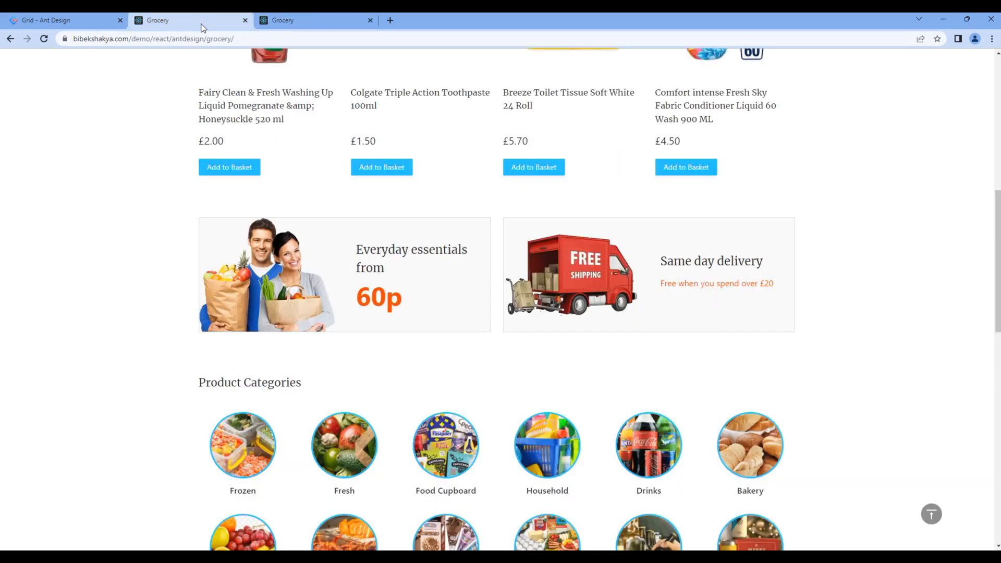
left_click(313, 20)
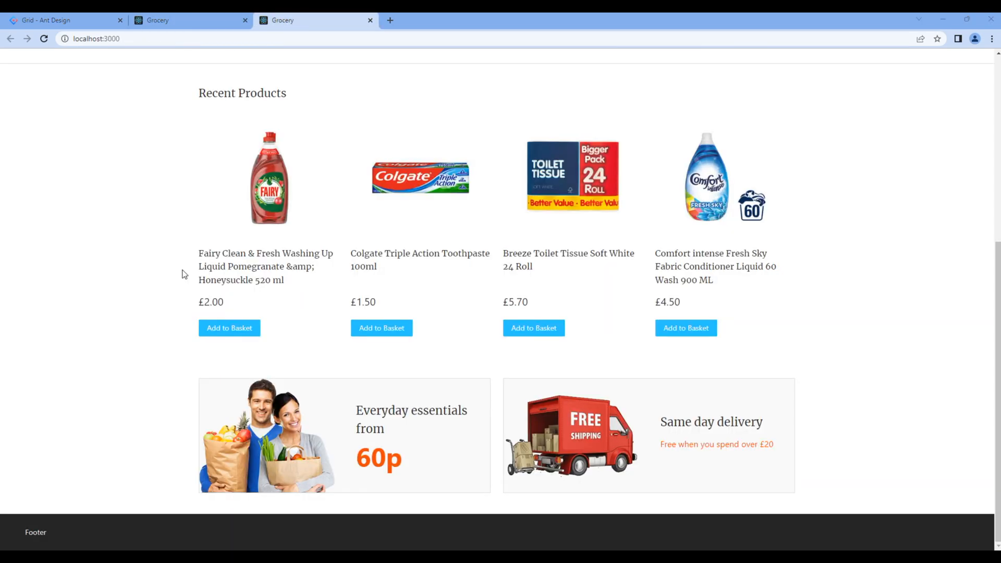